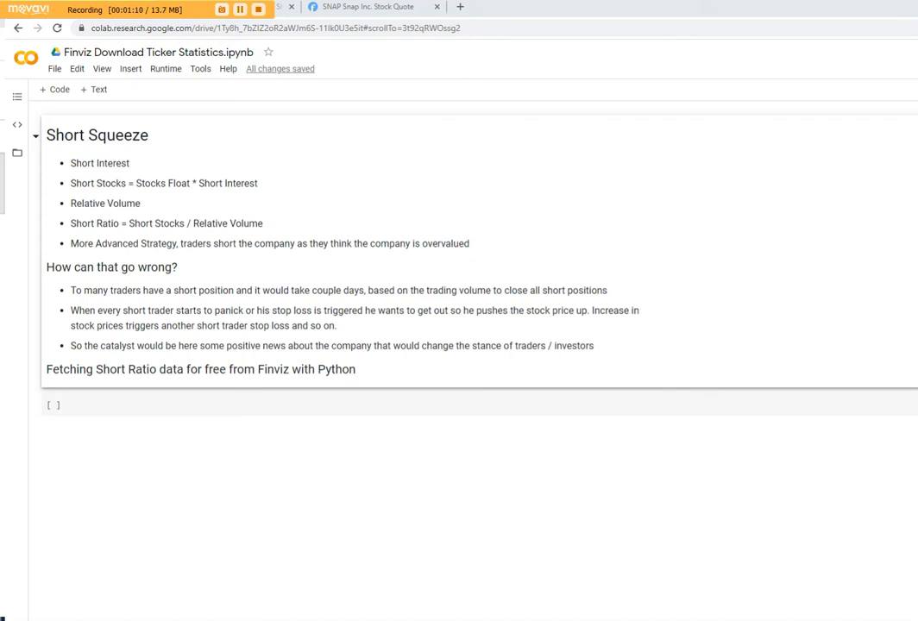
mouse_move(238, 426)
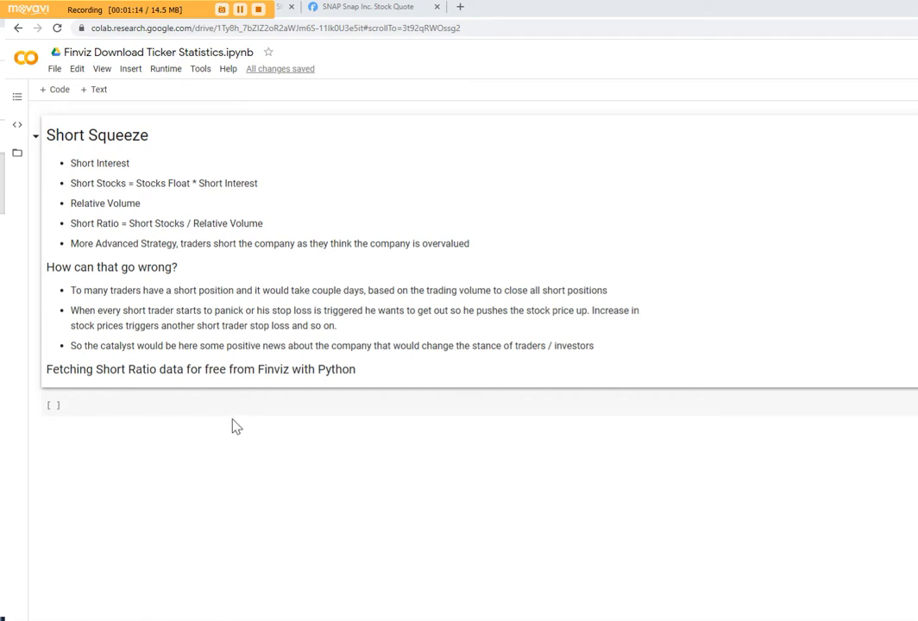
mouse_move(224, 363)
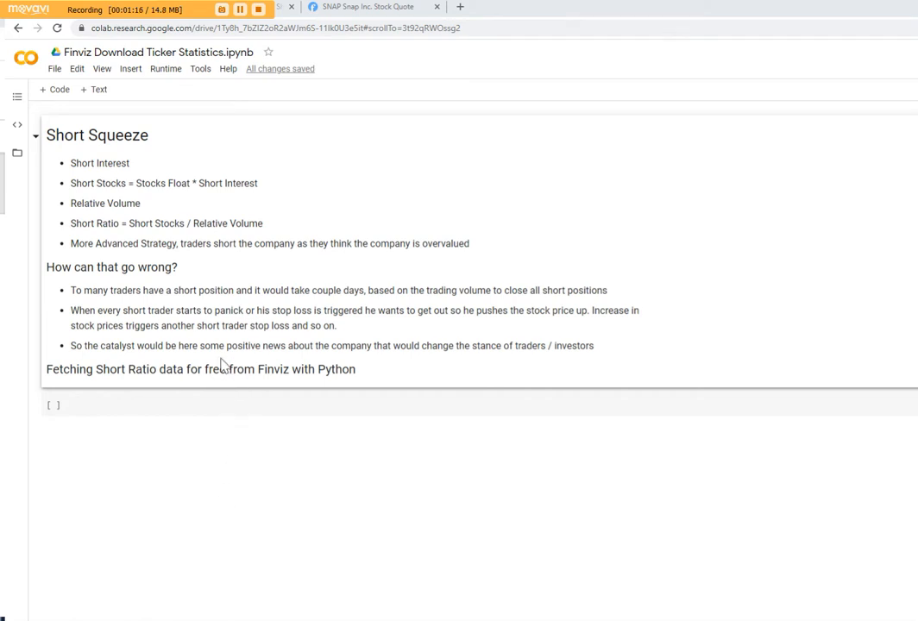
mouse_move(72, 228)
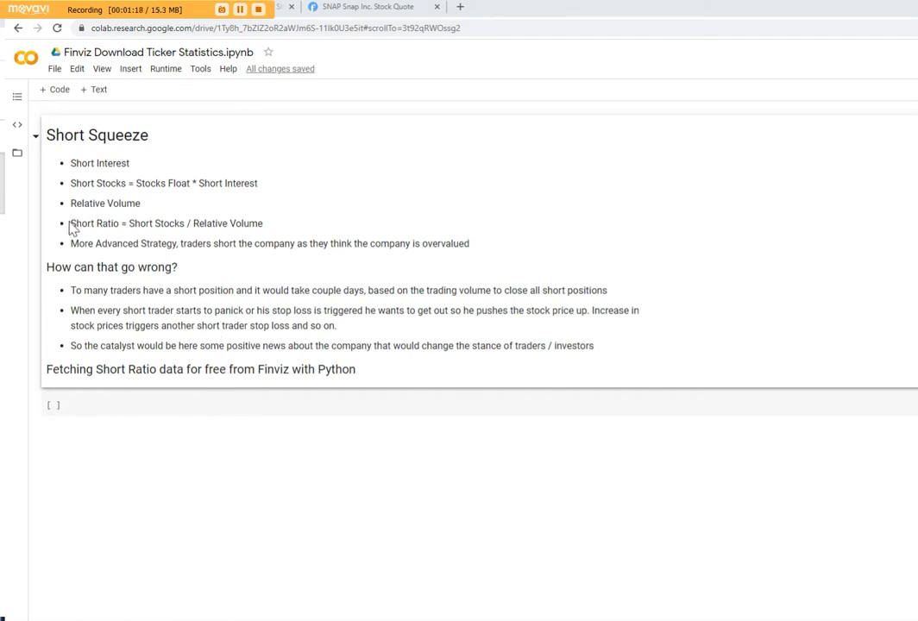
Step: Highlight the Short Ratio, Short Stocks and Relative Volume terms in the notes
double_click(95, 225)
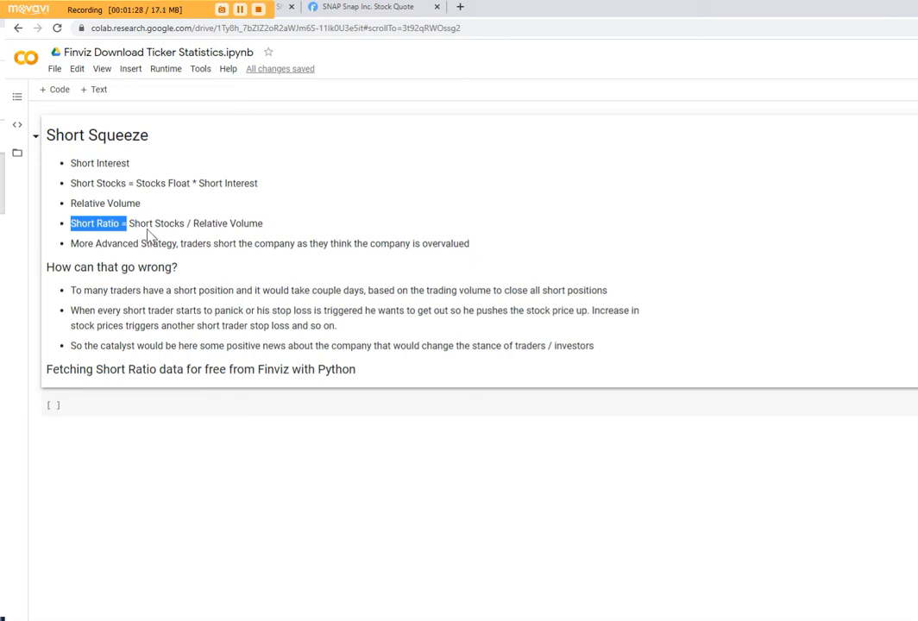
left_click(133, 227)
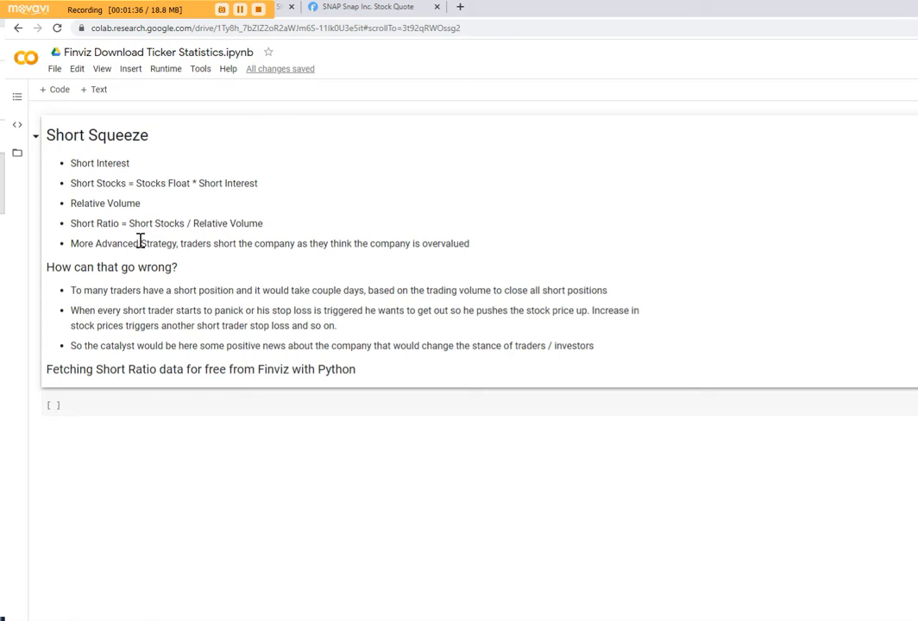
mouse_move(127, 199)
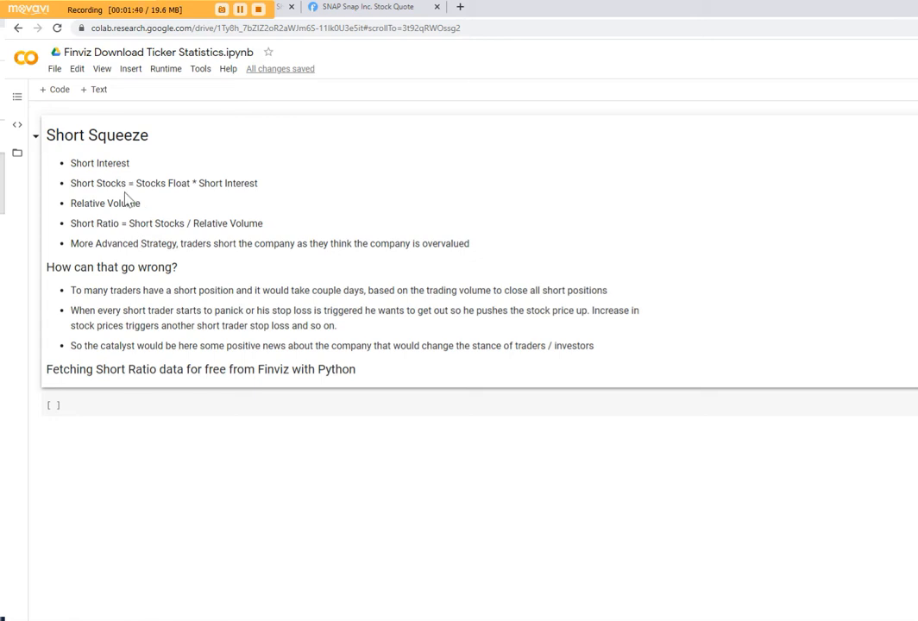
double_click(83, 183)
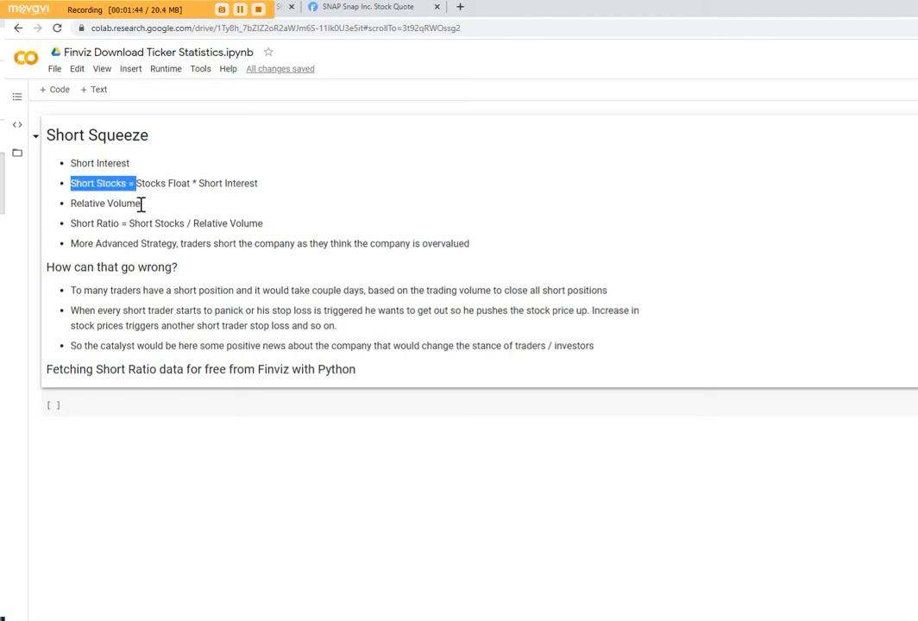
double_click(103, 204)
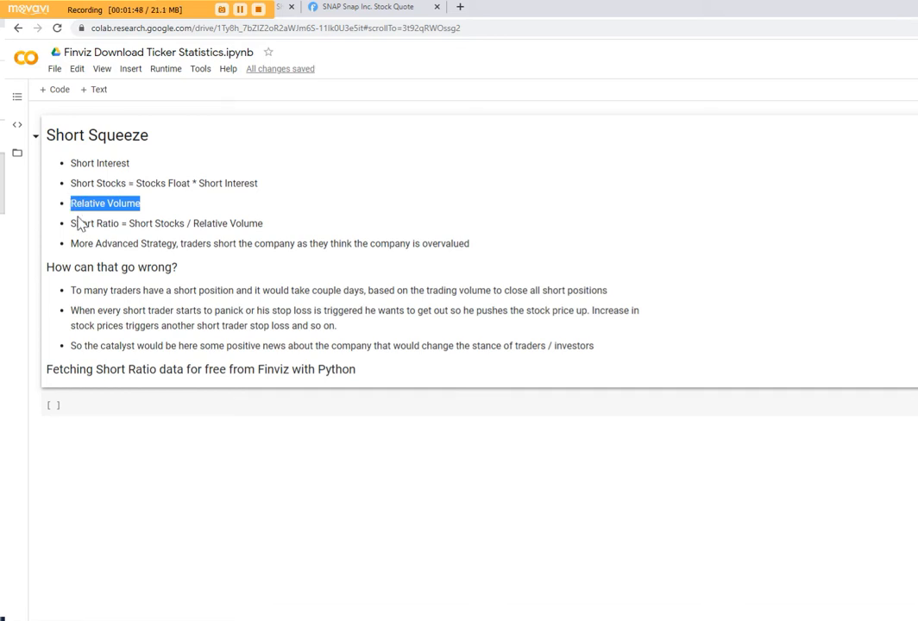
Step: Search Finviz for the SNAP ticker to reach the Snap Inc. quote page
left_click(372, 7)
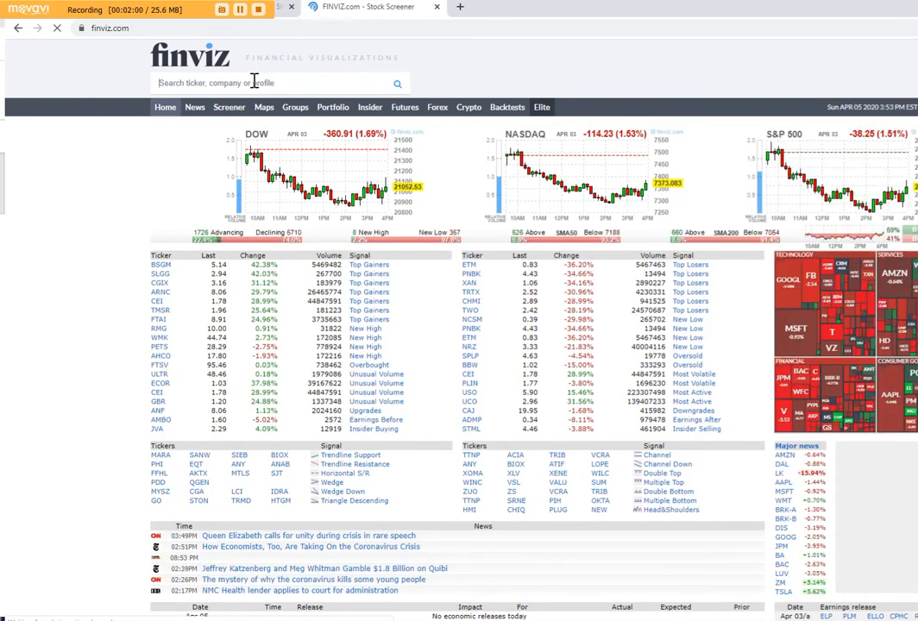
type("S")
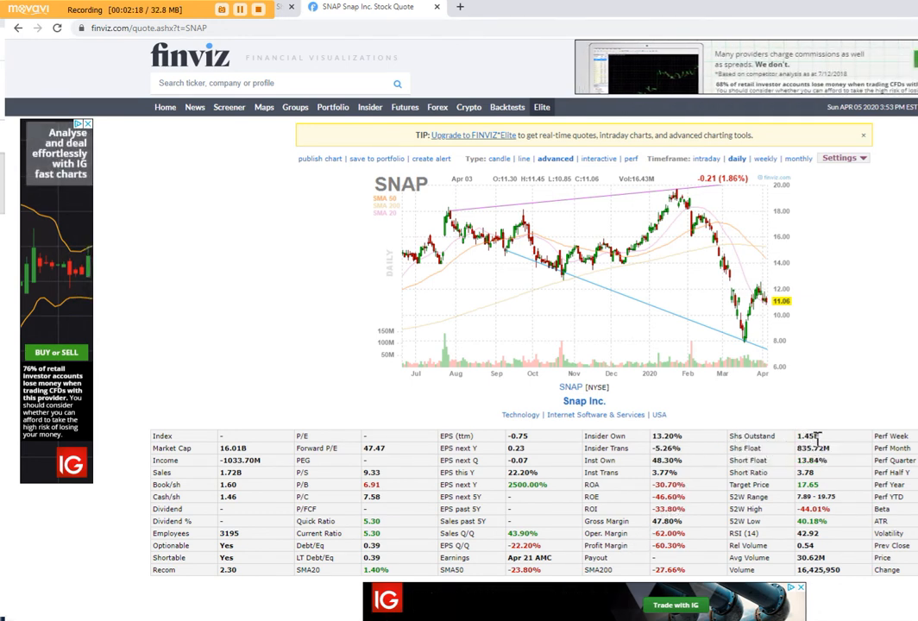
mouse_move(757, 458)
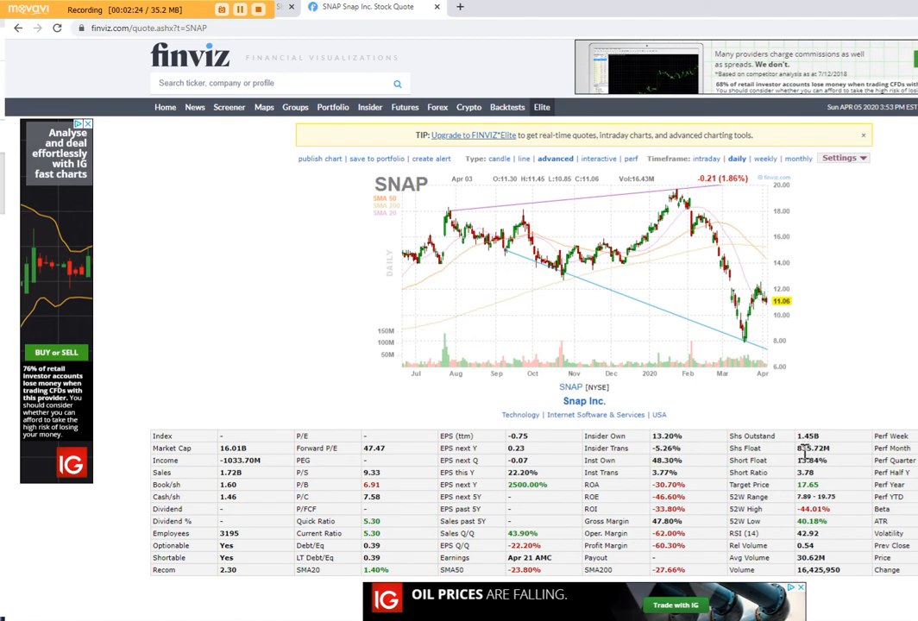
mouse_move(836, 459)
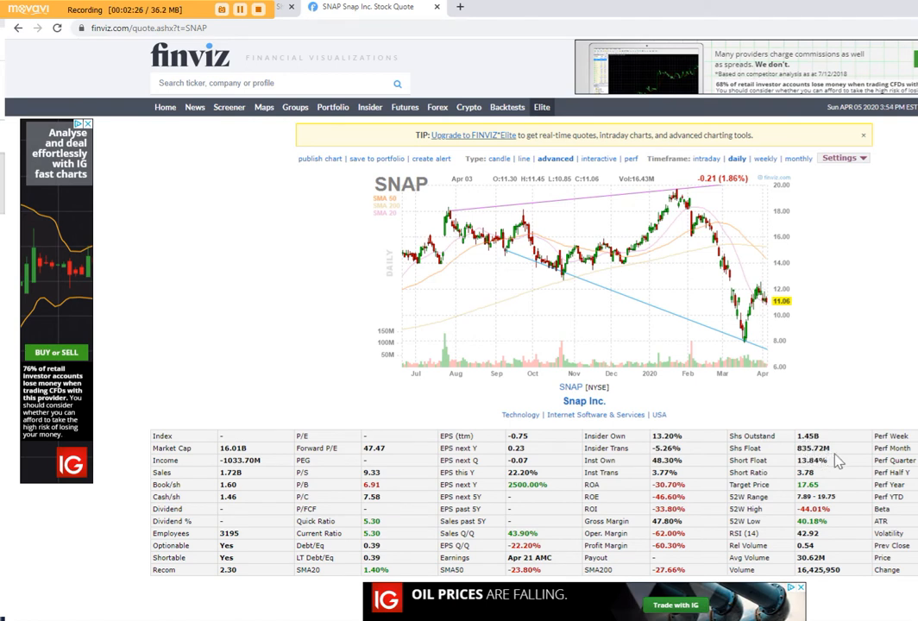
mouse_move(768, 459)
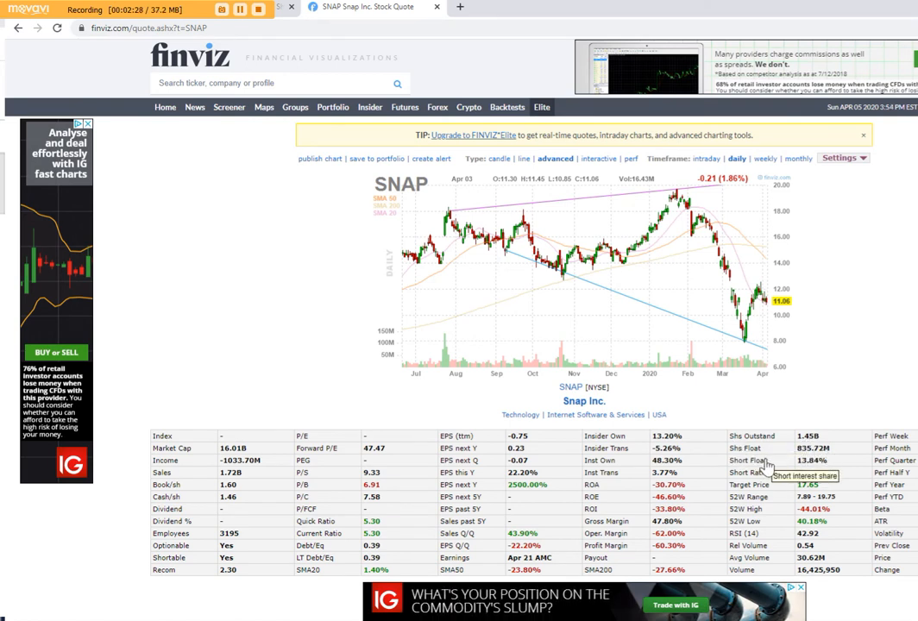
mouse_move(803, 473)
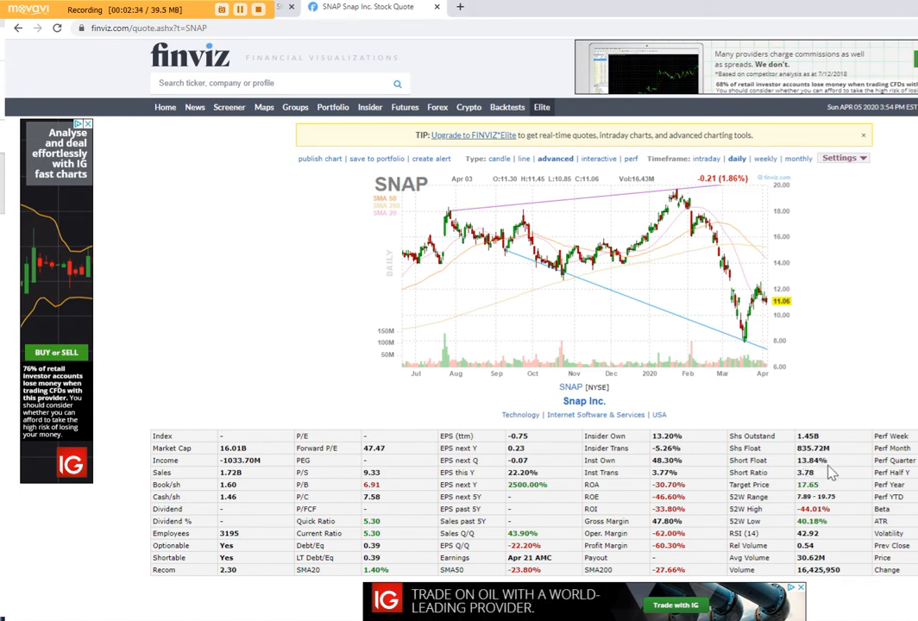
mouse_move(803, 473)
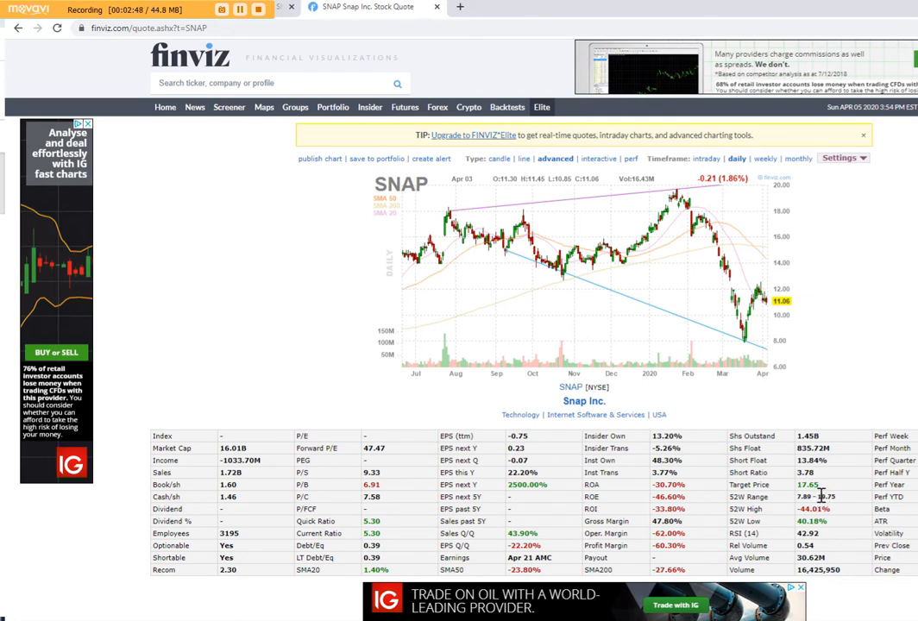
mouse_move(822, 548)
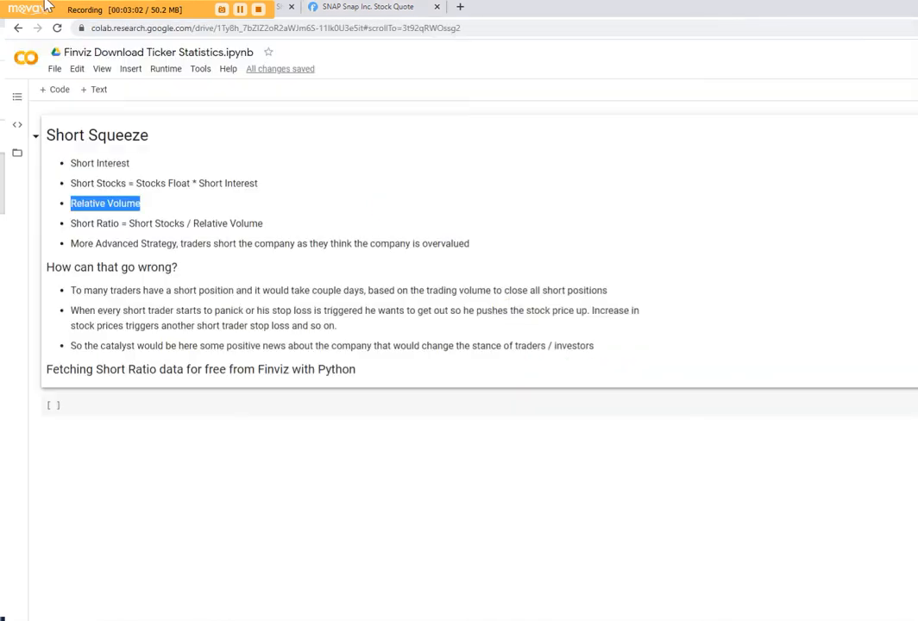
mouse_move(266, 277)
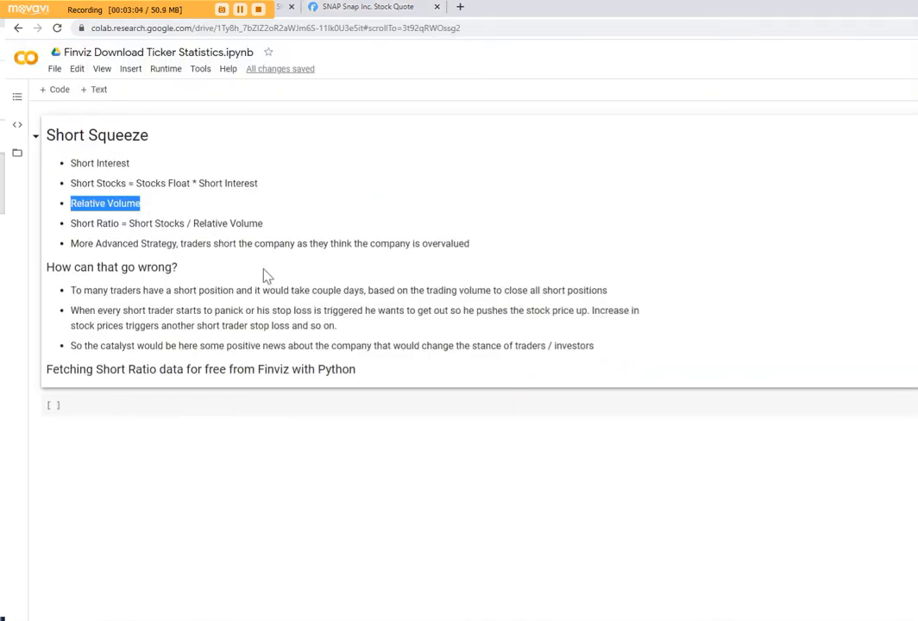
mouse_move(391, 432)
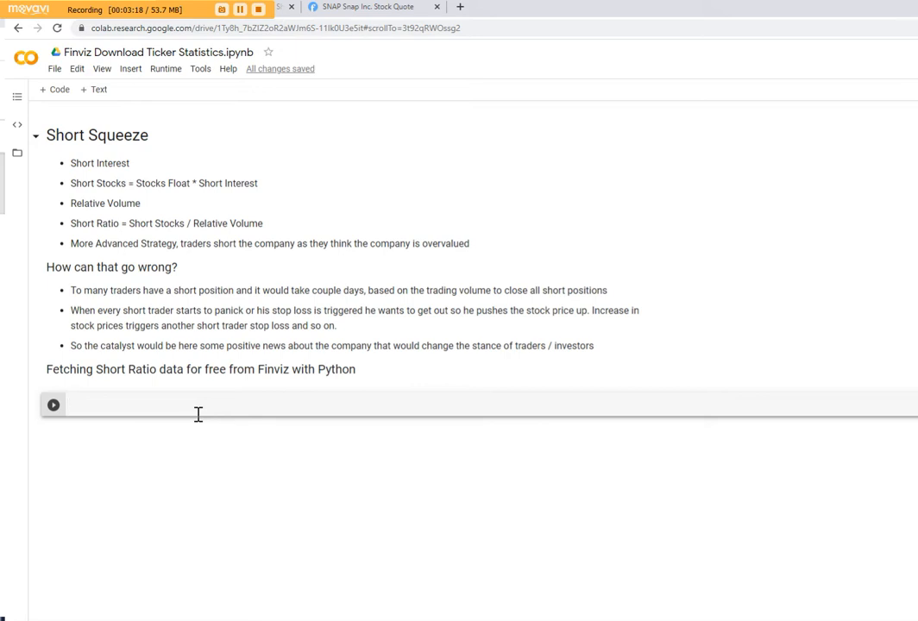
Step: Import pandas and store the SNAP Finviz quote address in url
type("import")
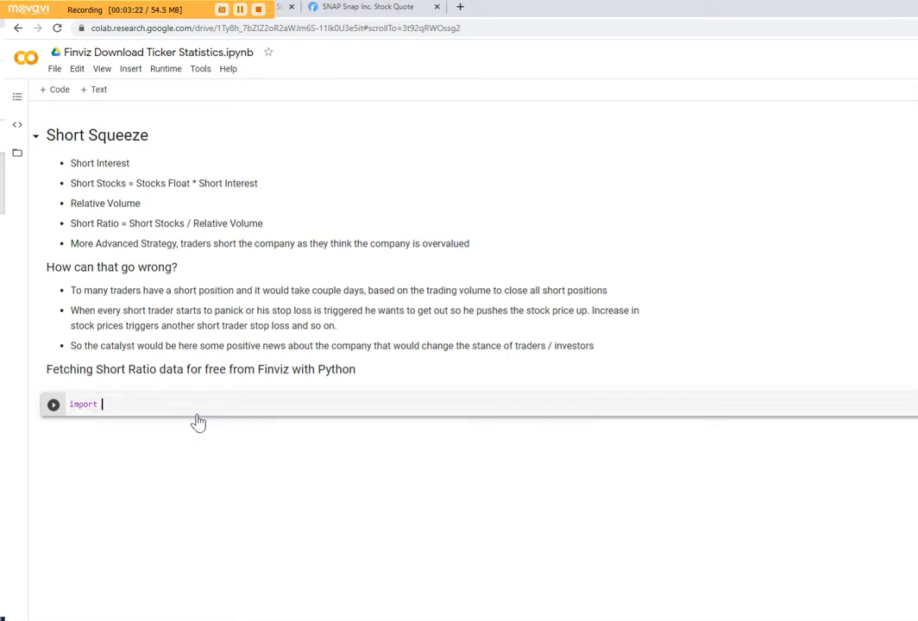
type("pandas")
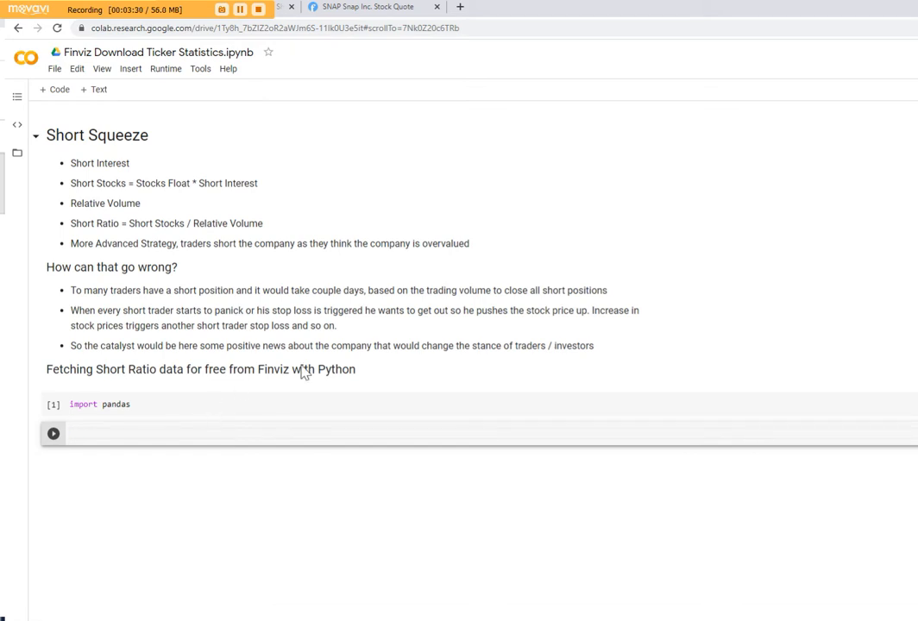
left_click(371, 6)
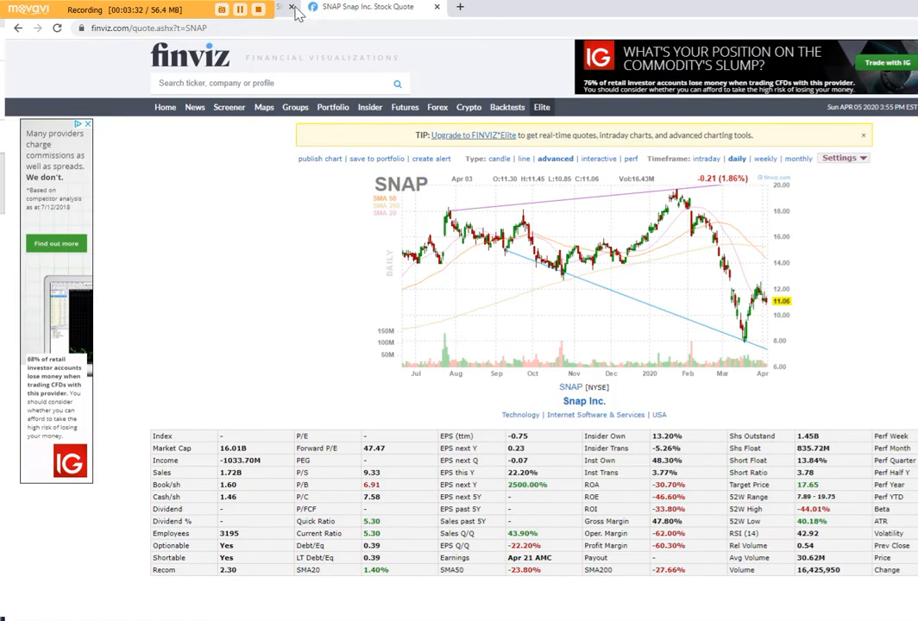
left_click(147, 28)
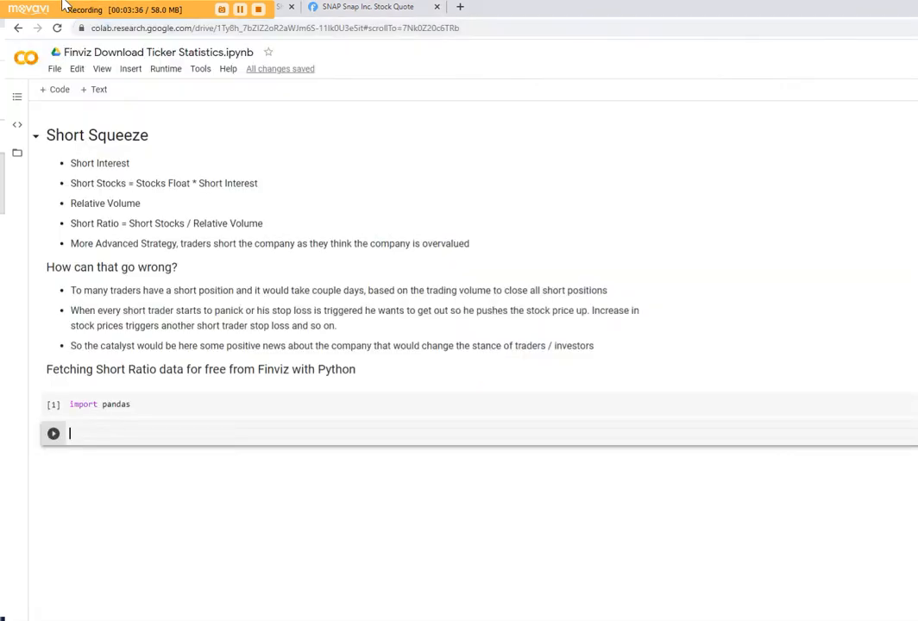
type("url")
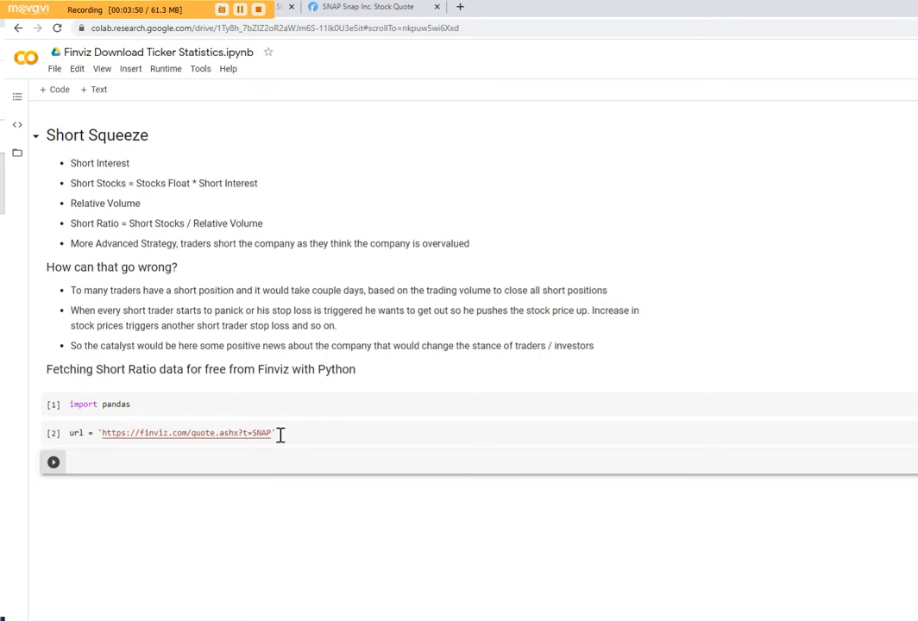
Step: Read the page's tables with df = pd.read_html(url) and display df
type("df = pd.read")
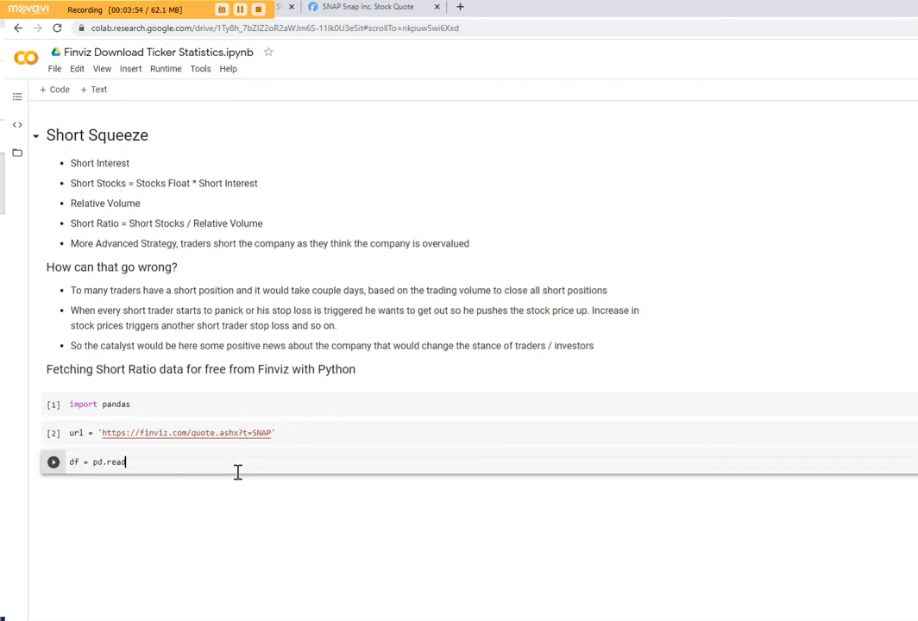
type("_htm")
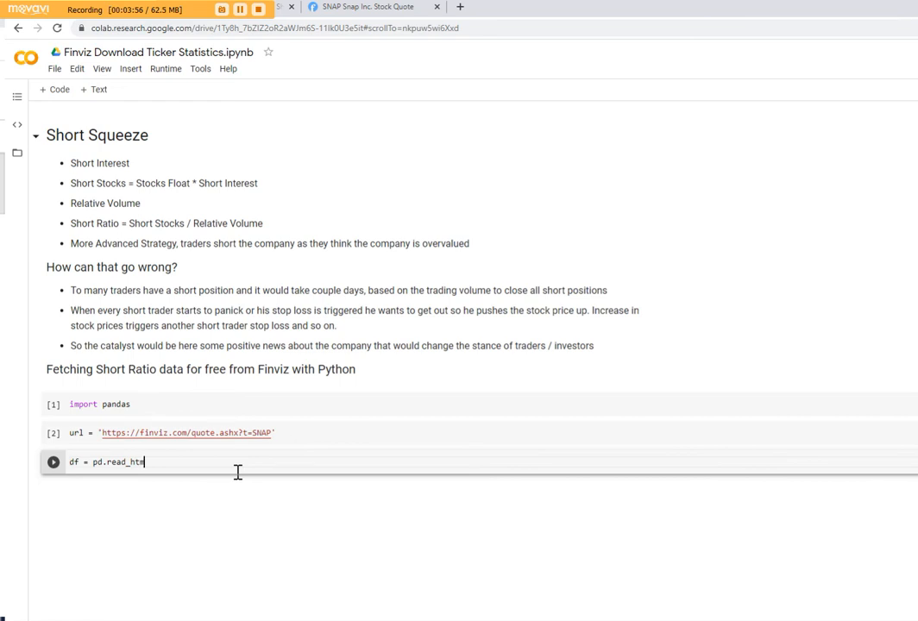
type("l()")
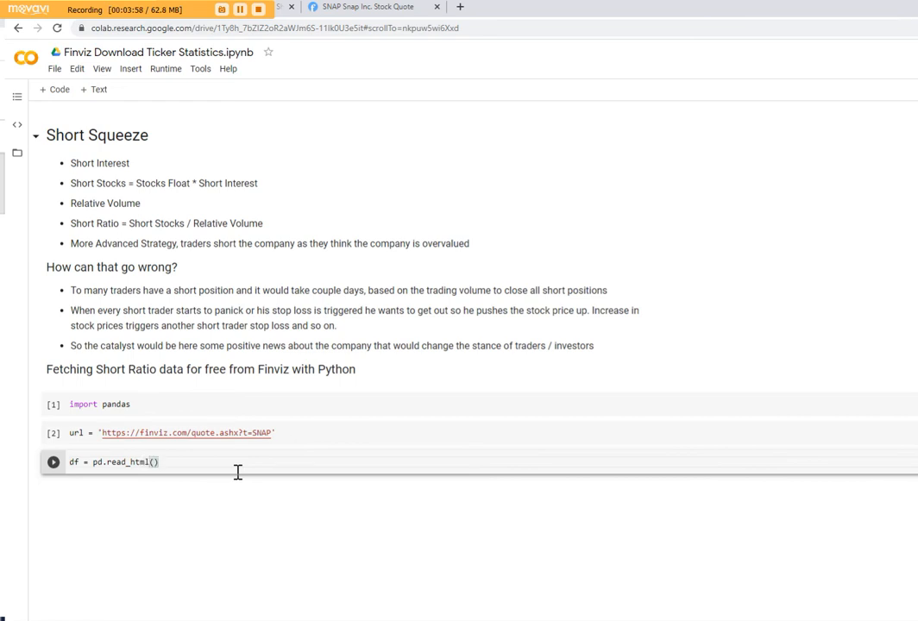
type("url")
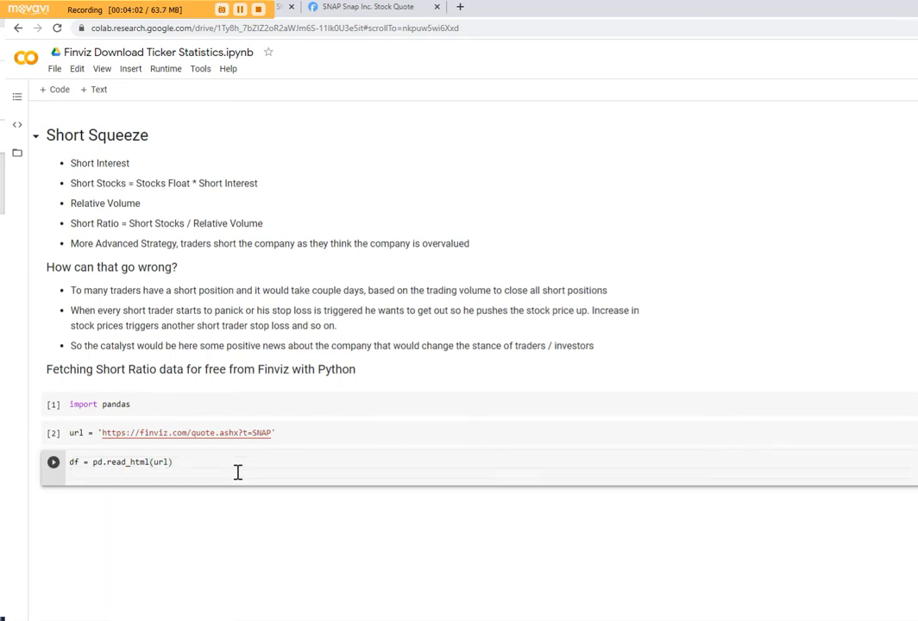
type("df")
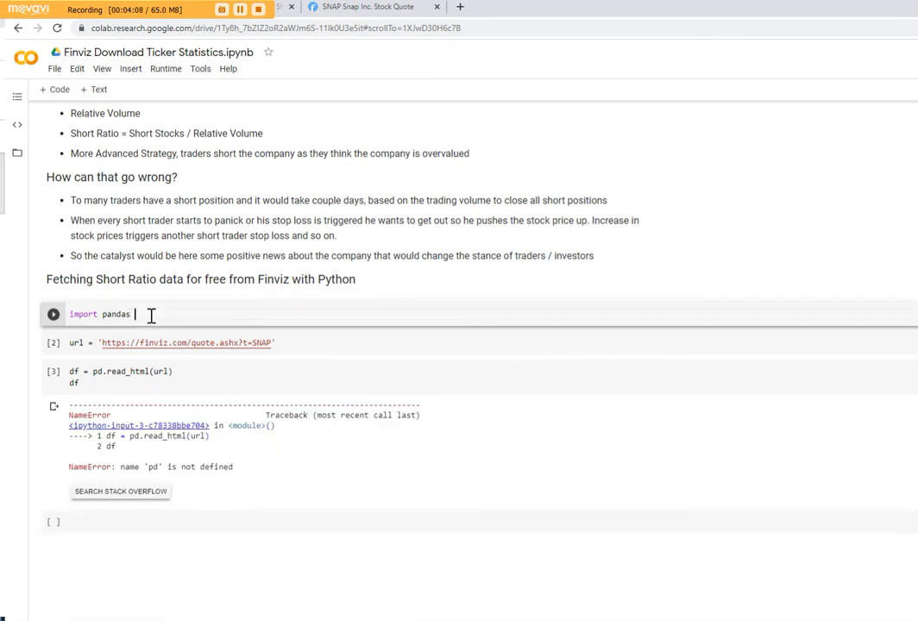
Step: Complete the import as 'import pandas as pd' and rerun the cells so read_html succeeds
type("as pd")
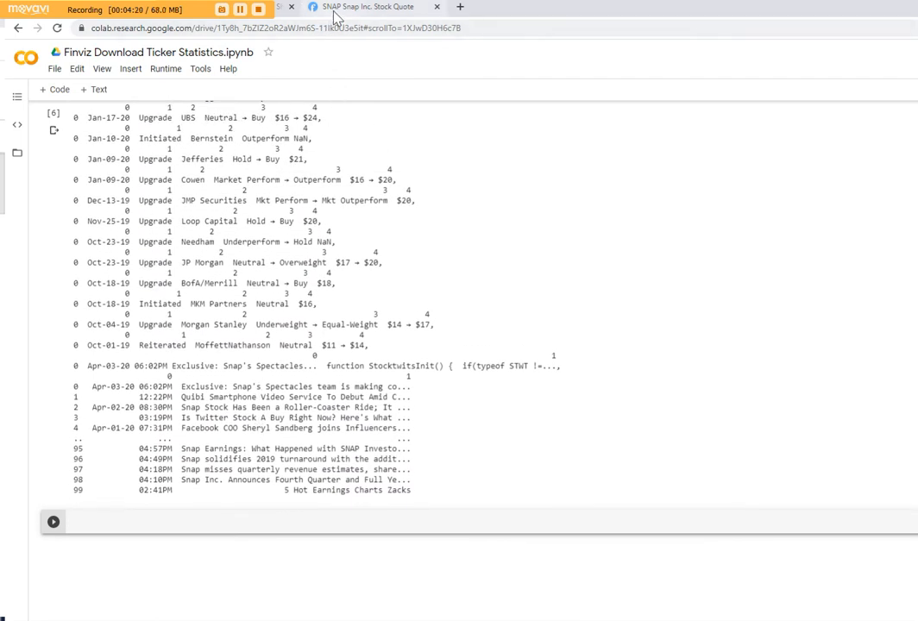
Step: Switch to the Finviz SNAP page and choose an option from its right-click menu
left_click(371, 7)
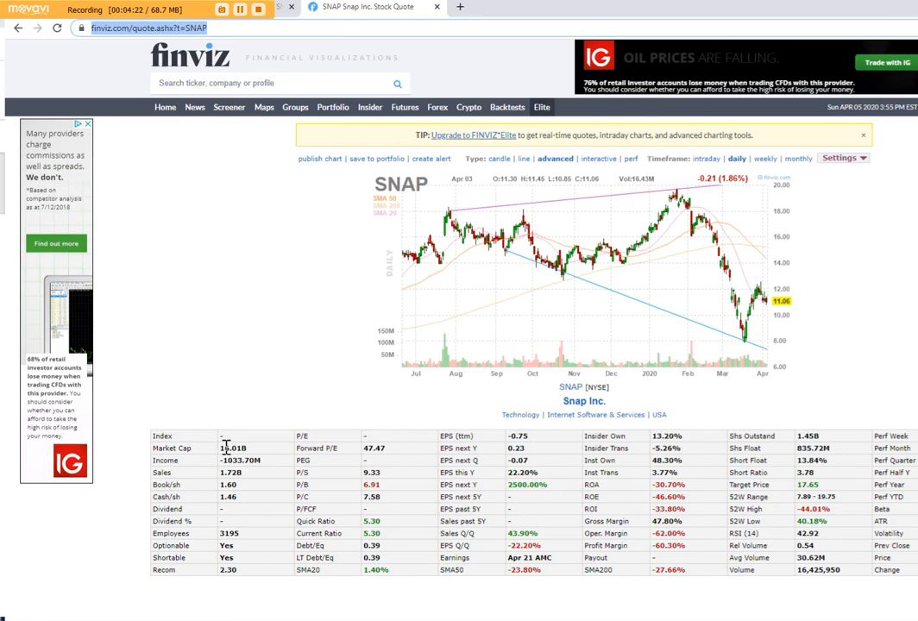
right_click(226, 445)
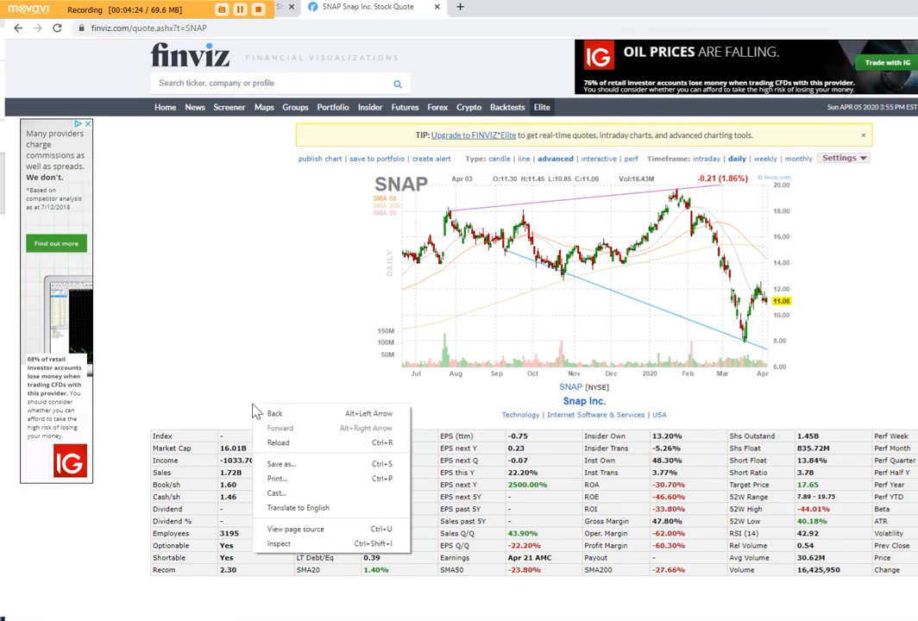
left_click(279, 544)
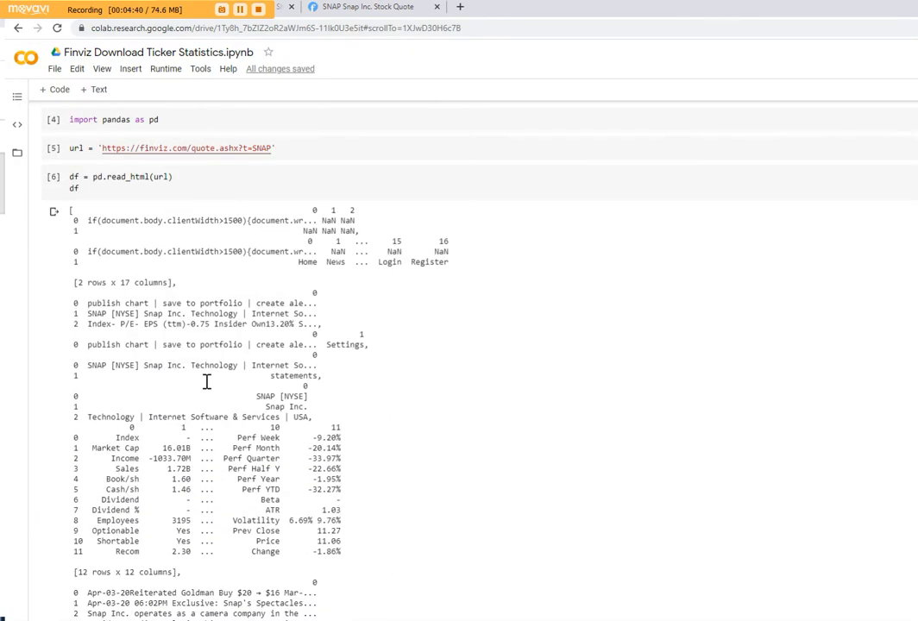
Step: Index df to show only the SNAP fundamentals table with Short Ratio and run the cell
scroll("down", 3)
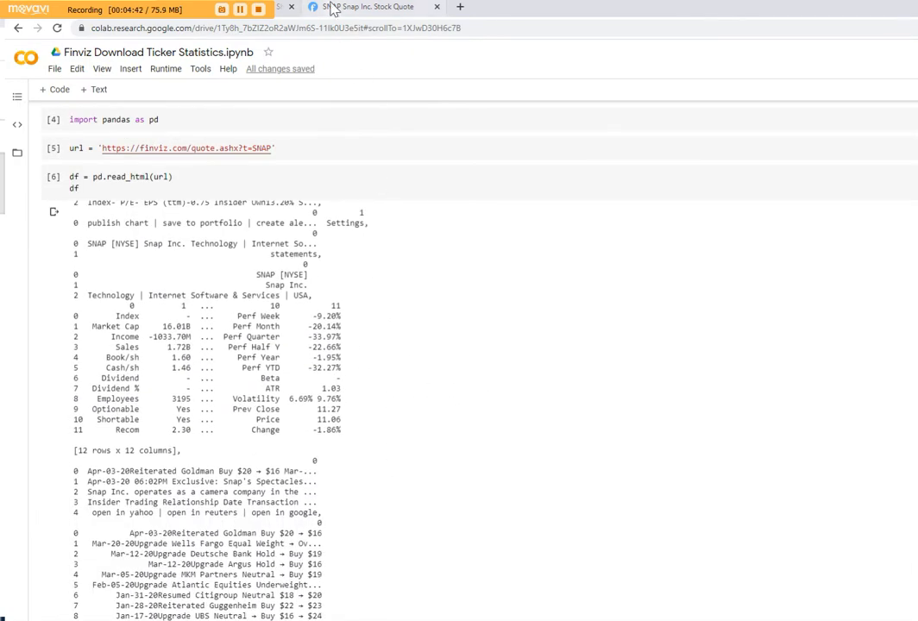
left_click(363, 7)
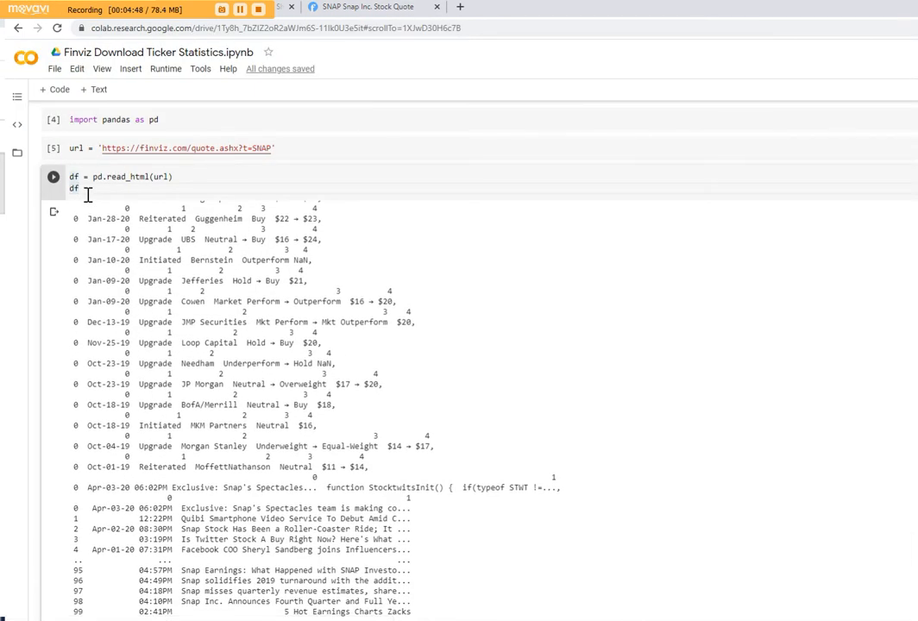
type("[4")
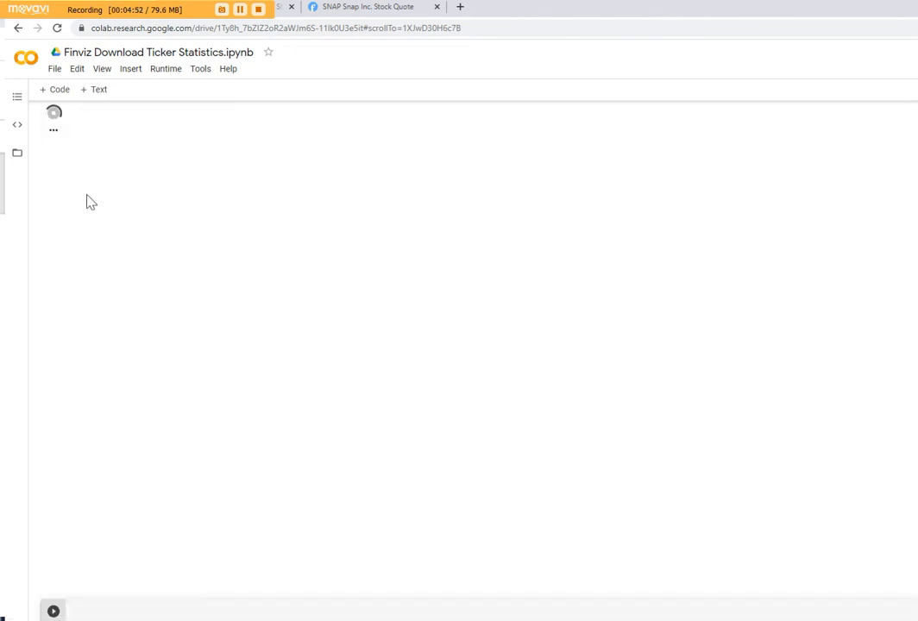
left_click(51, 113)
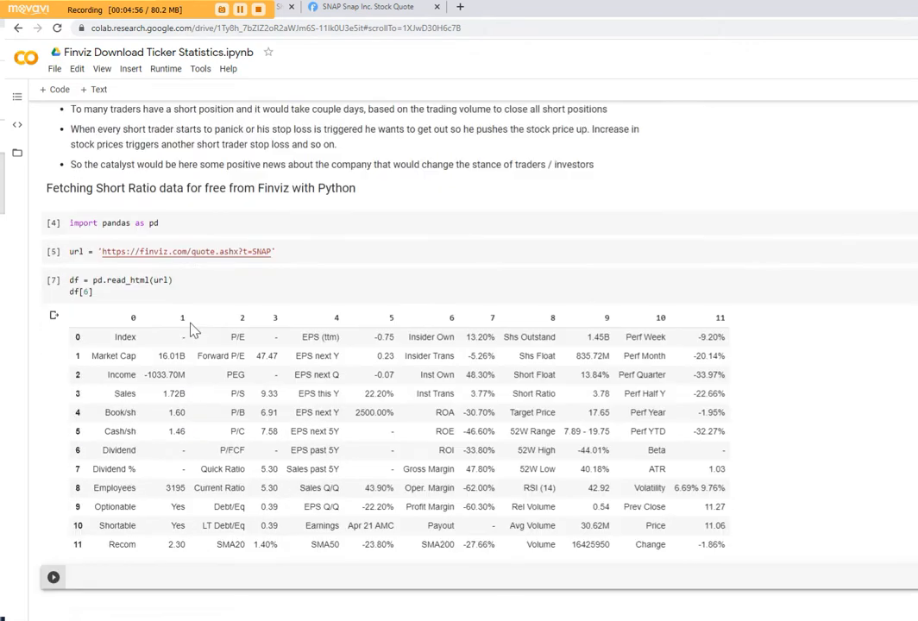
scroll("down", 3)
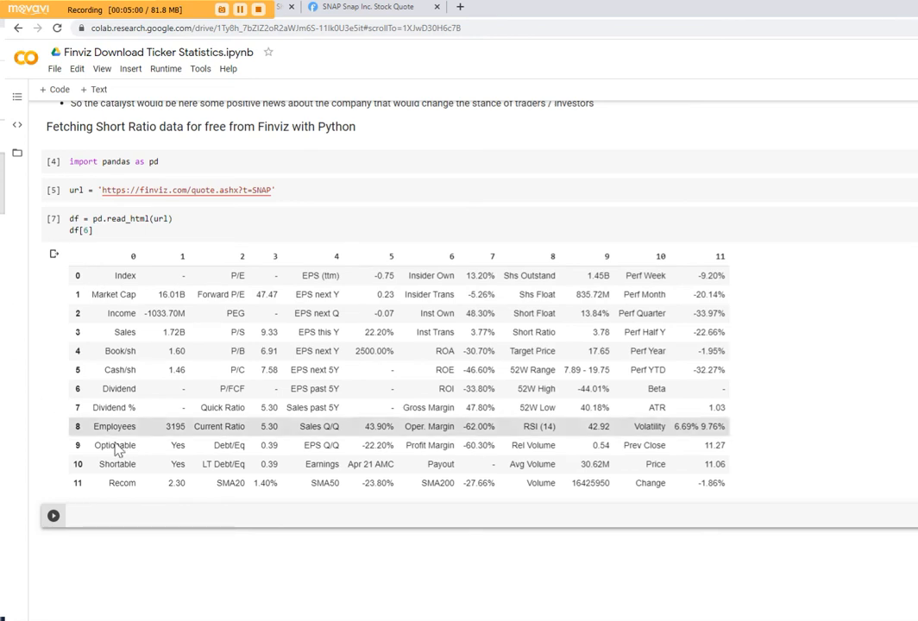
mouse_move(556, 426)
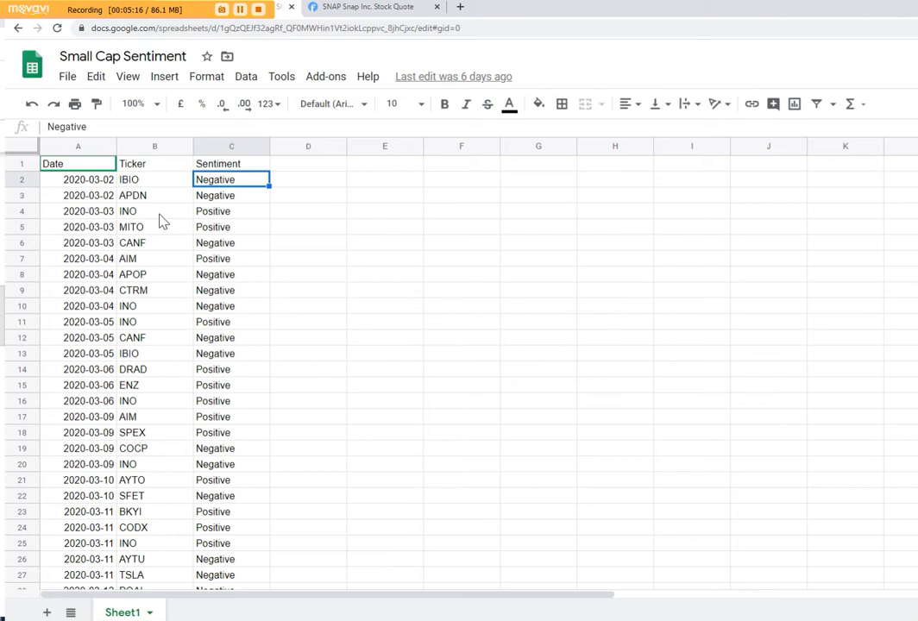
mouse_move(142, 180)
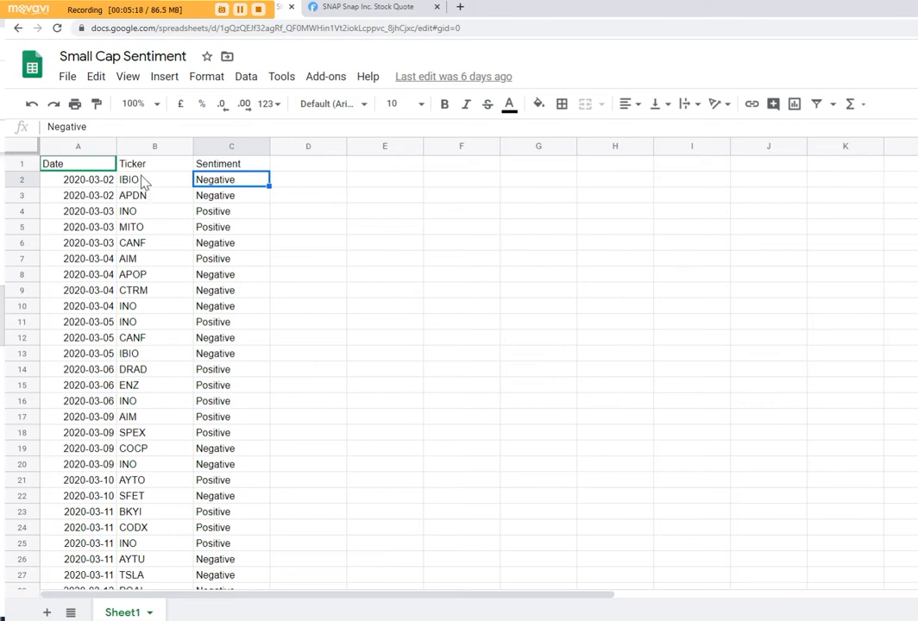
left_click(156, 179)
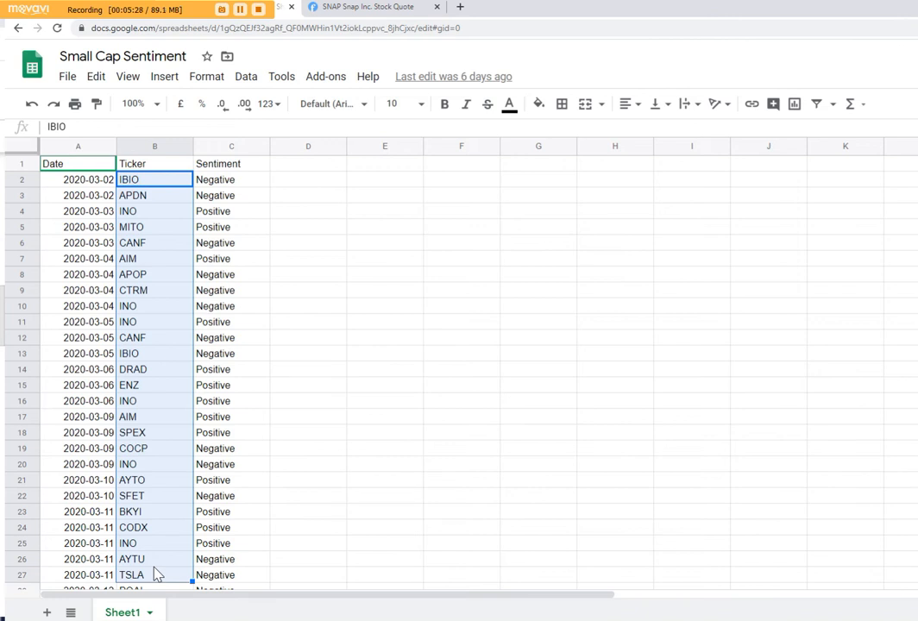
mouse_move(104, 278)
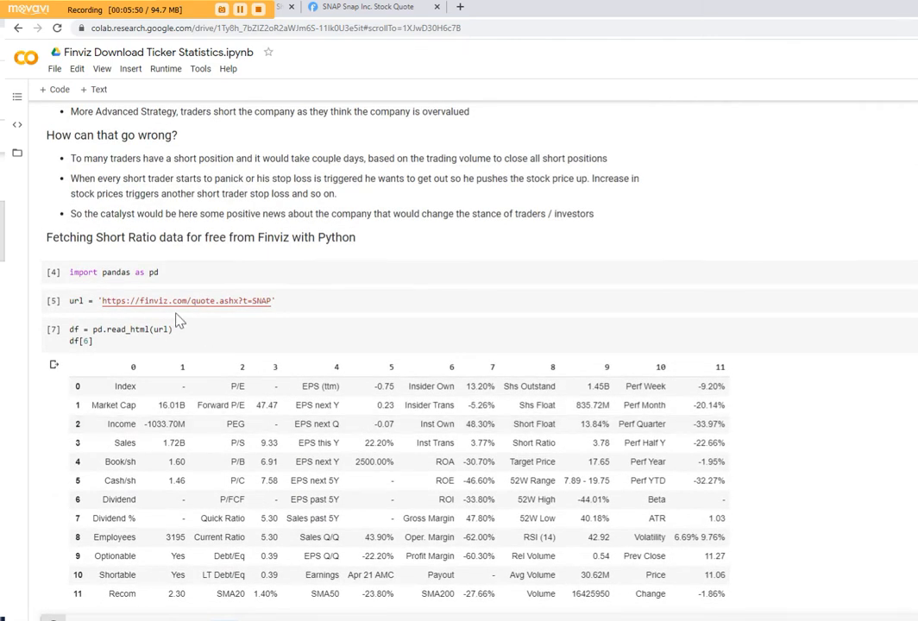
Step: Run the cell defining download_data_from_finviz, preprocess_raw_data and get_short_ratio_by_ticker
scroll("down", 3)
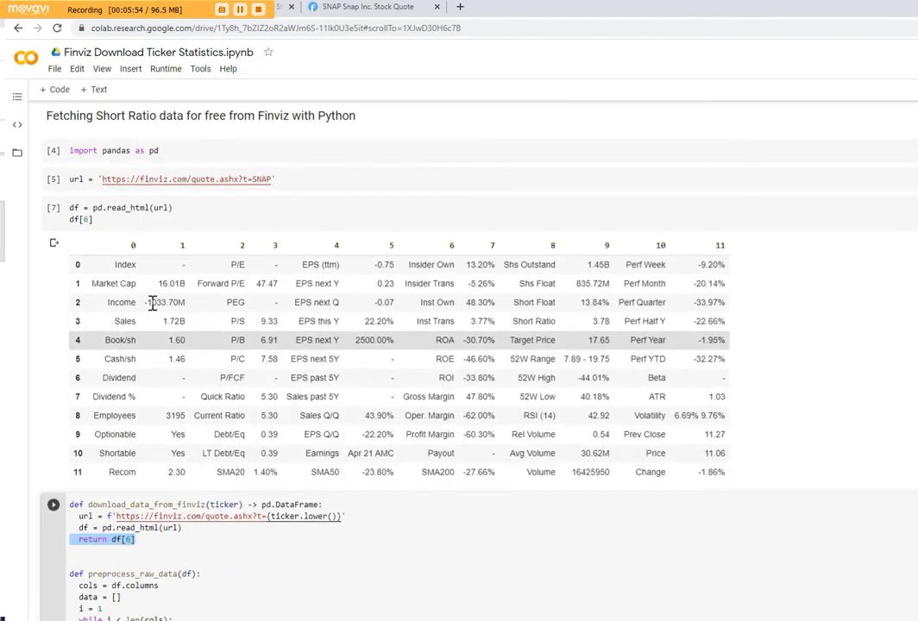
scroll("down", 3)
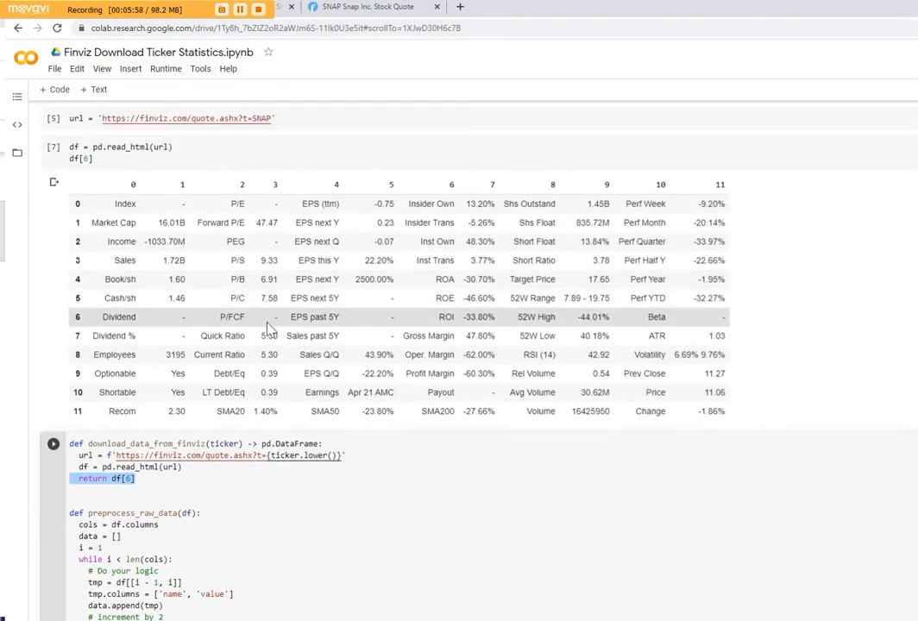
scroll("down", 3)
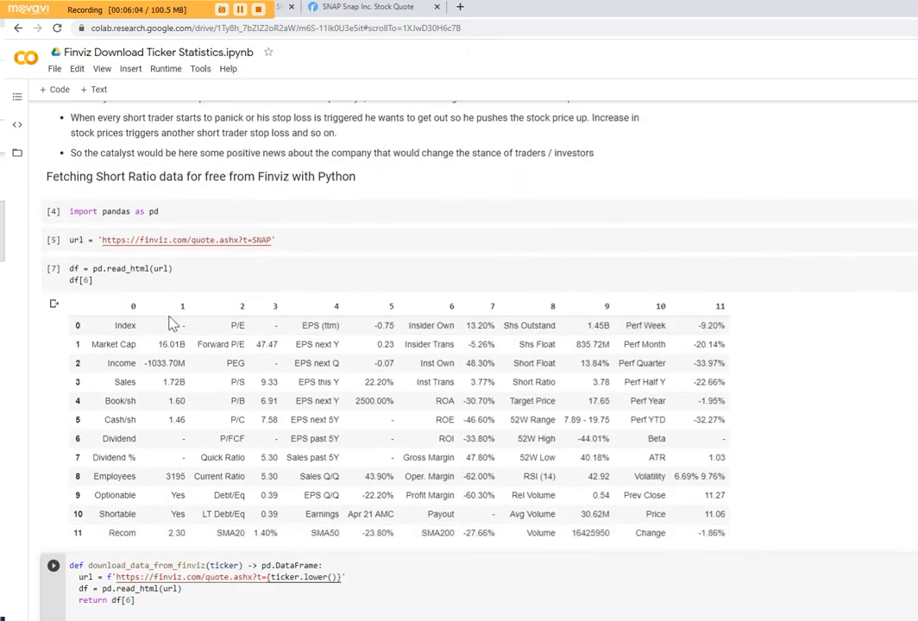
mouse_move(181, 319)
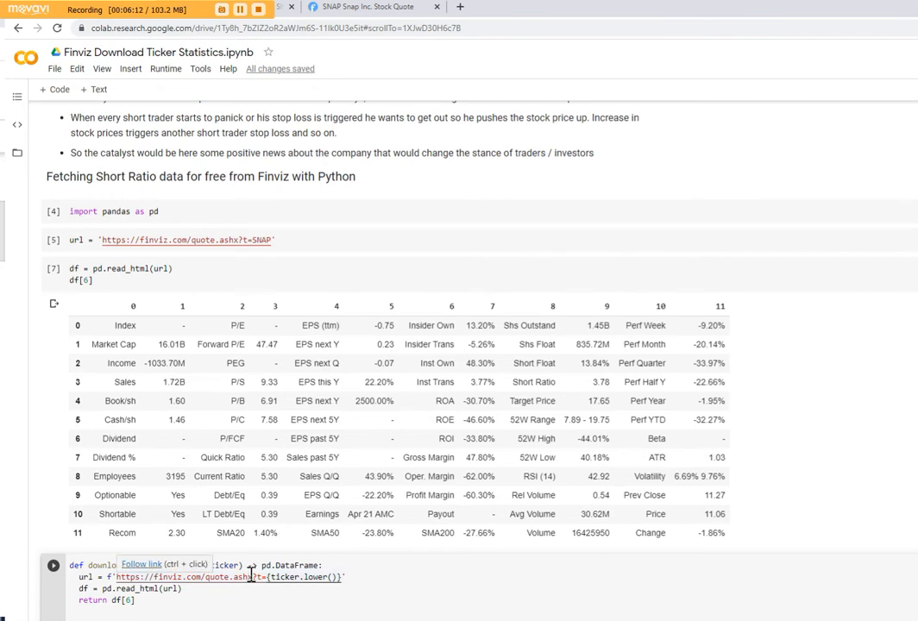
scroll("down", 3)
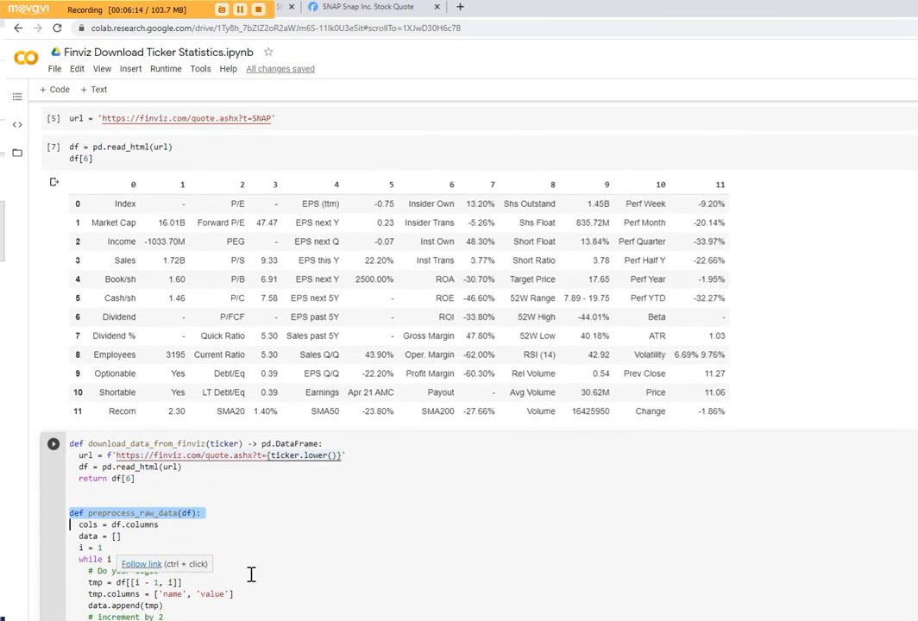
scroll("down", 3)
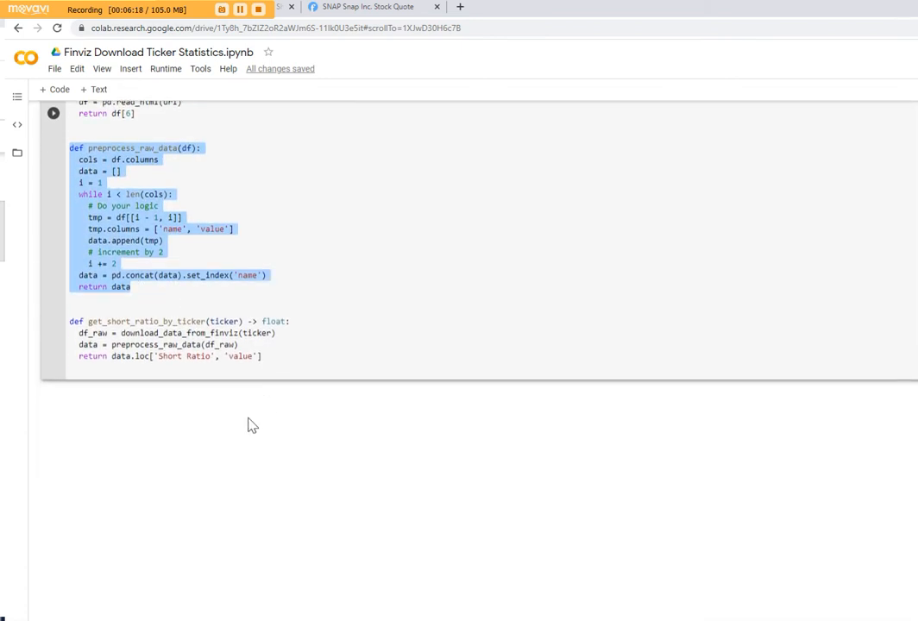
left_click(164, 356)
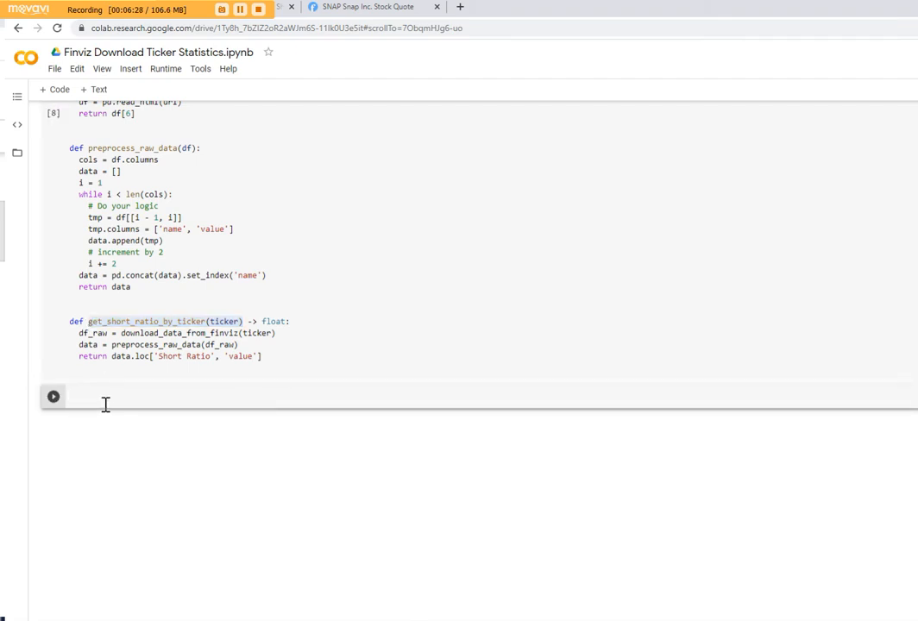
Step: Call get_short_ratio_by_ticker('snap') and compare its 3.78 result with the Finviz page
type("get_short_ratio_by_ticker(ticker)")
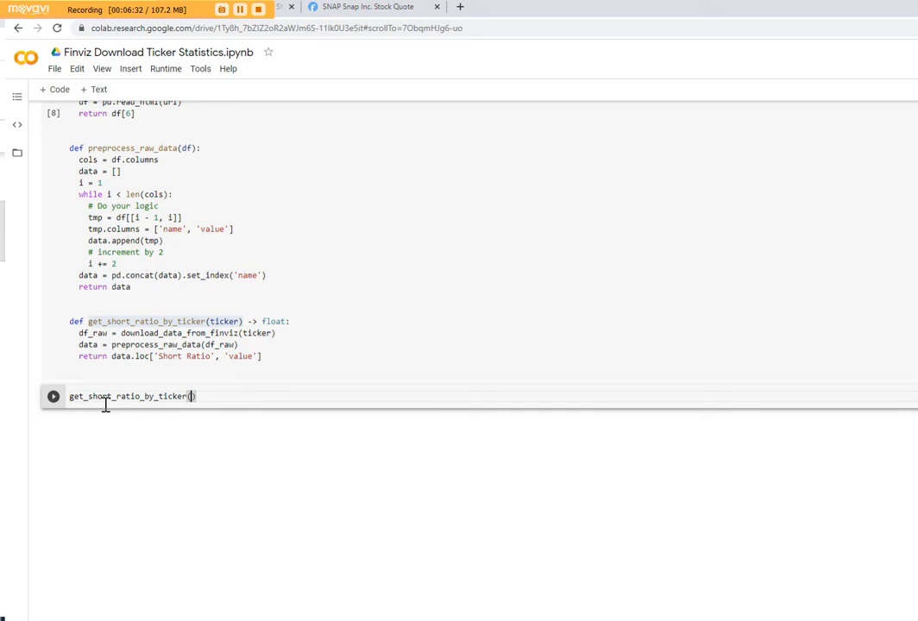
type("''")
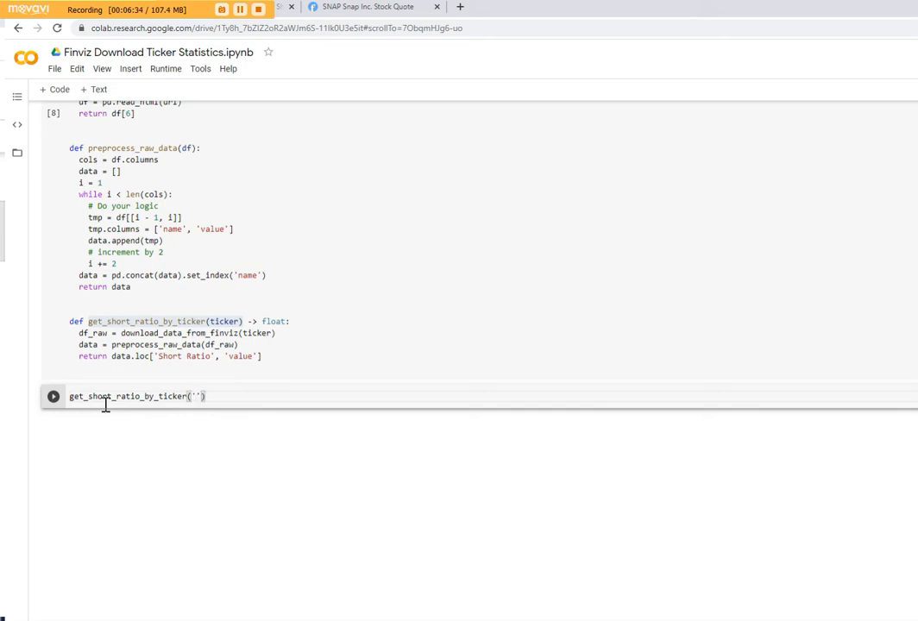
type("snap")
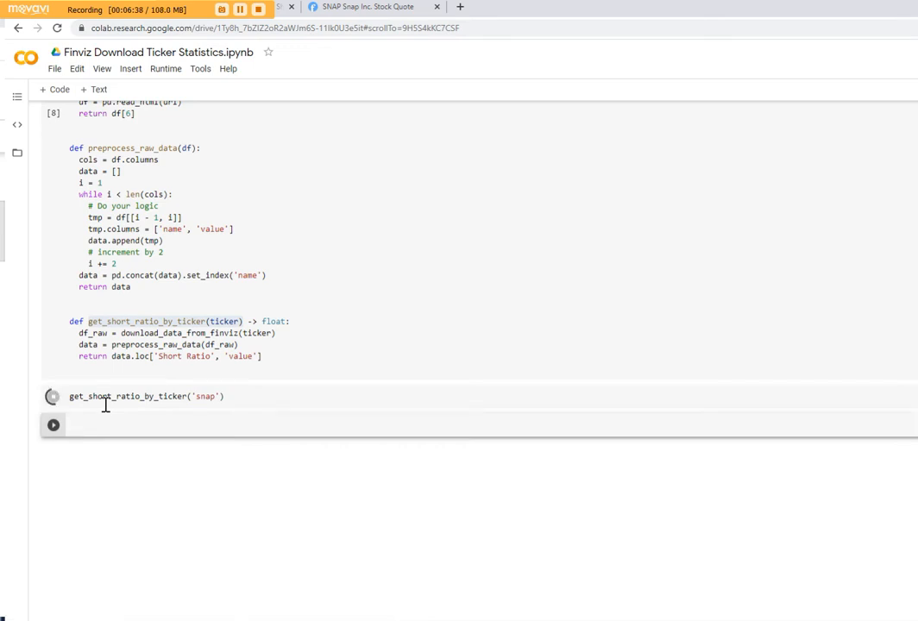
left_click(52, 395)
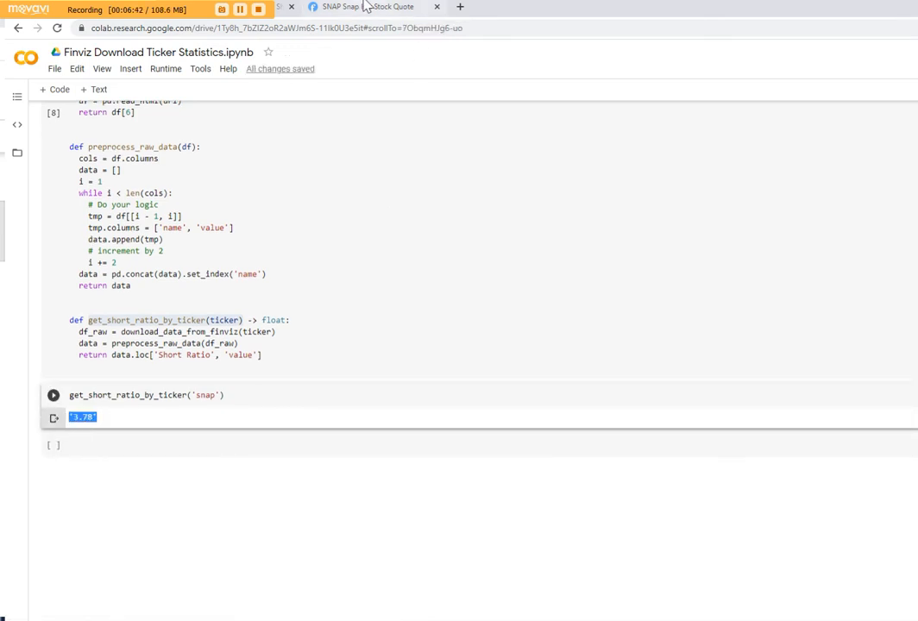
left_click(362, 7)
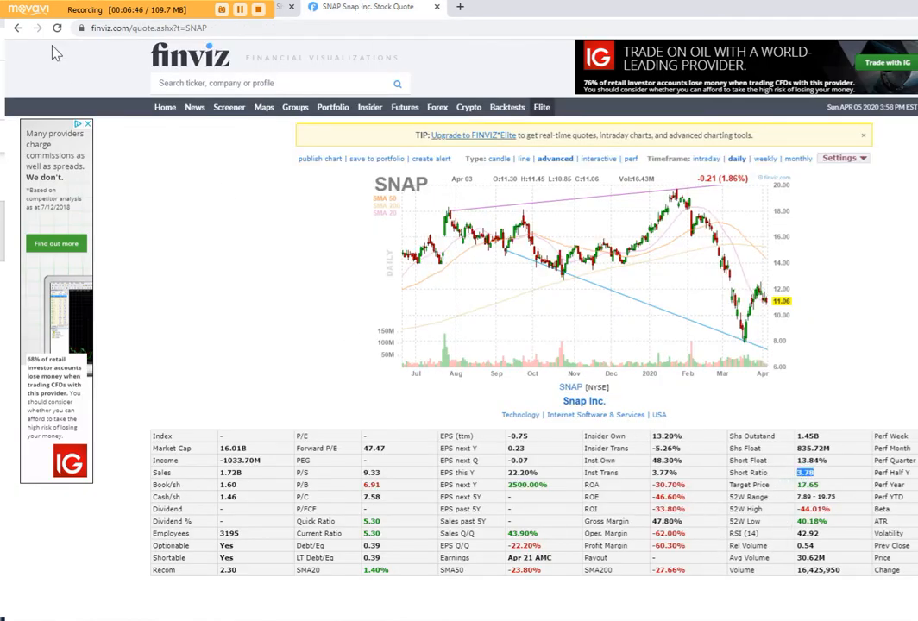
left_click(363, 7)
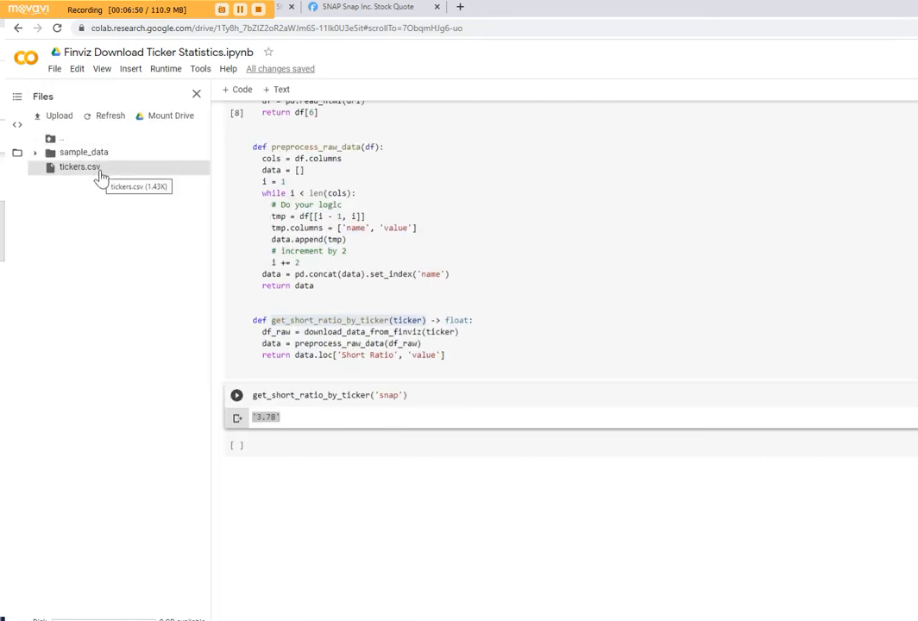
Step: Preview tickers.csv from the Files sidebar, then close the sidebar
double_click(79, 165)
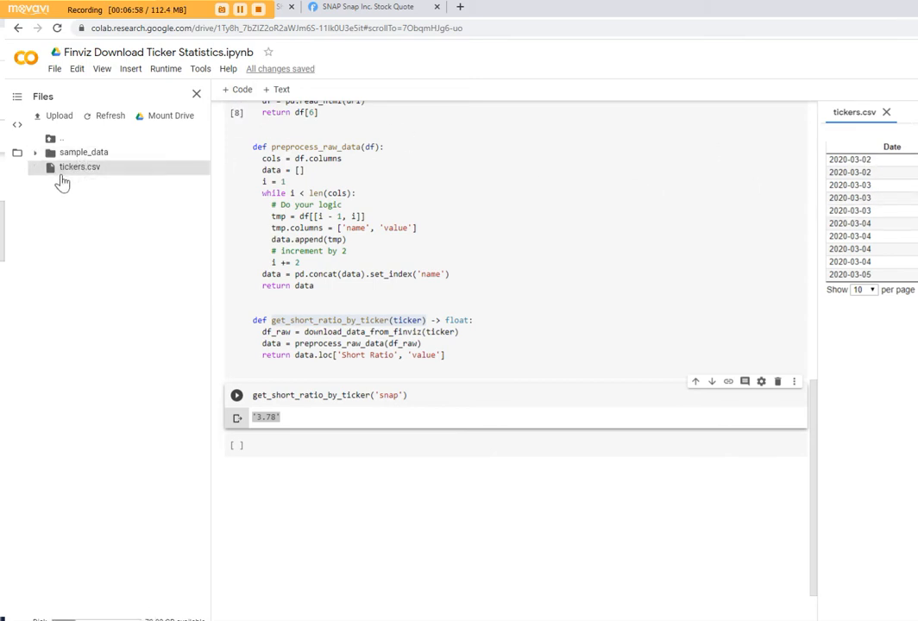
mouse_move(80, 165)
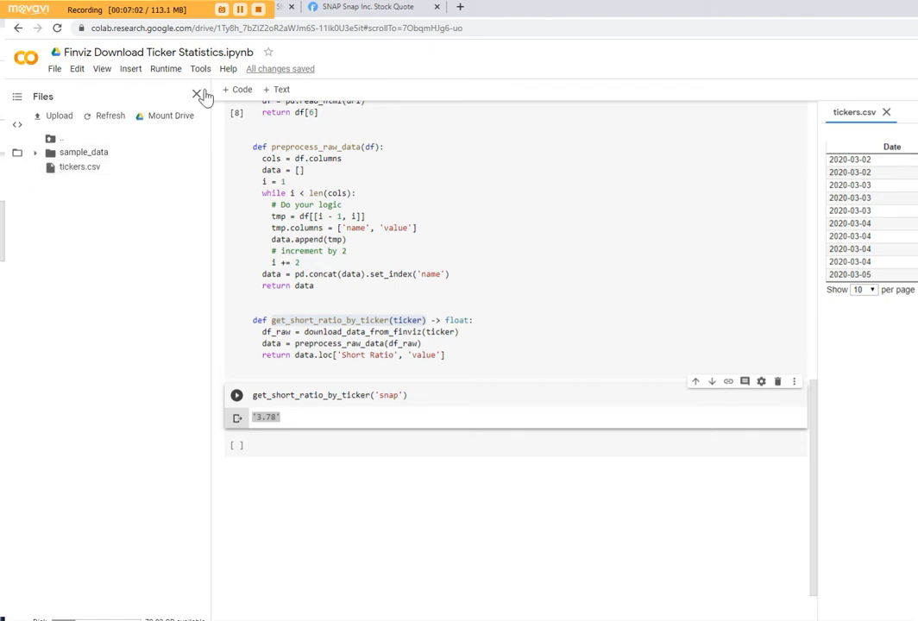
left_click(199, 94)
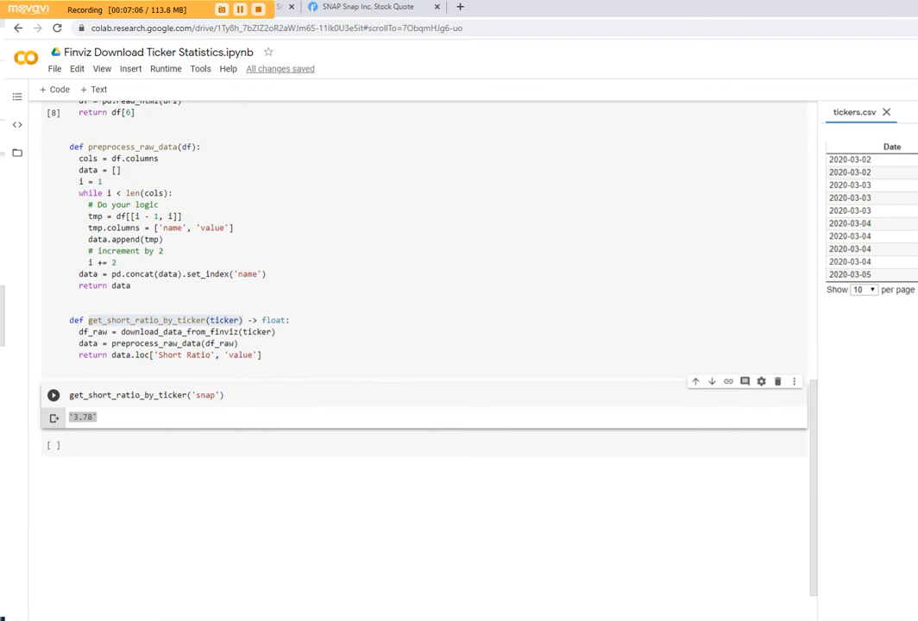
mouse_move(110, 452)
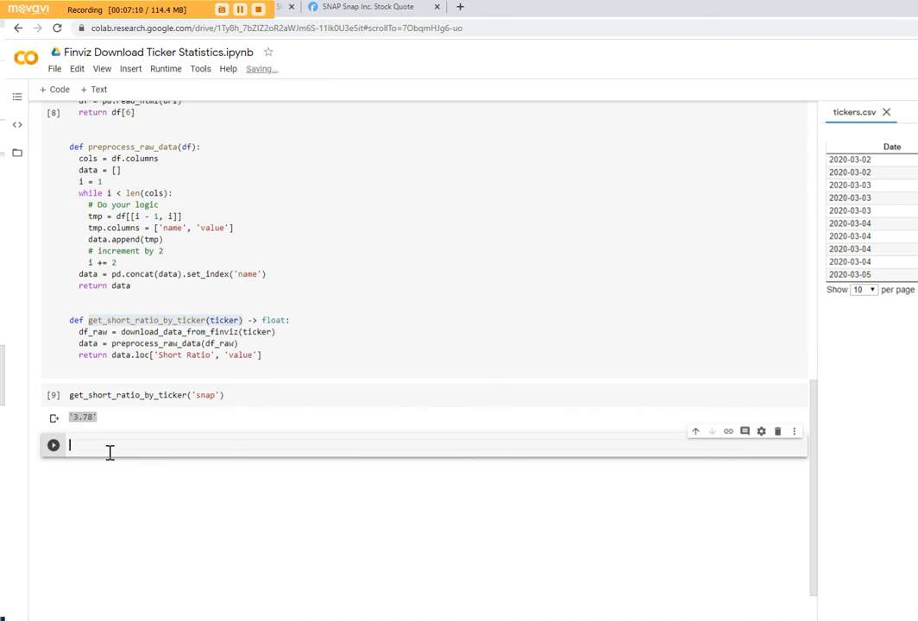
Step: Load tickers.csv into df_ticker with pd.read_csv and show df_ticker.head()
type("df_ticker =")
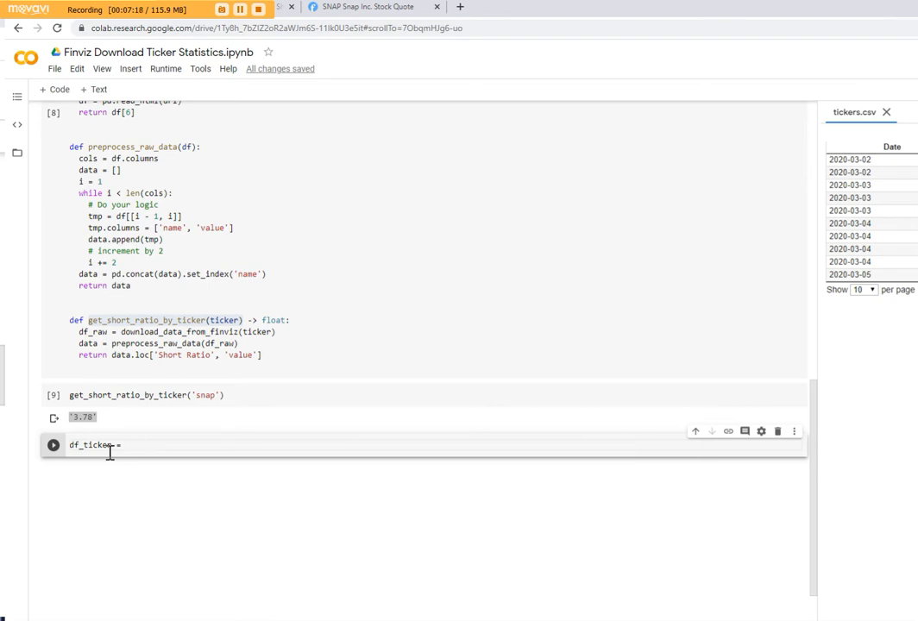
type("pd.read_csv('")
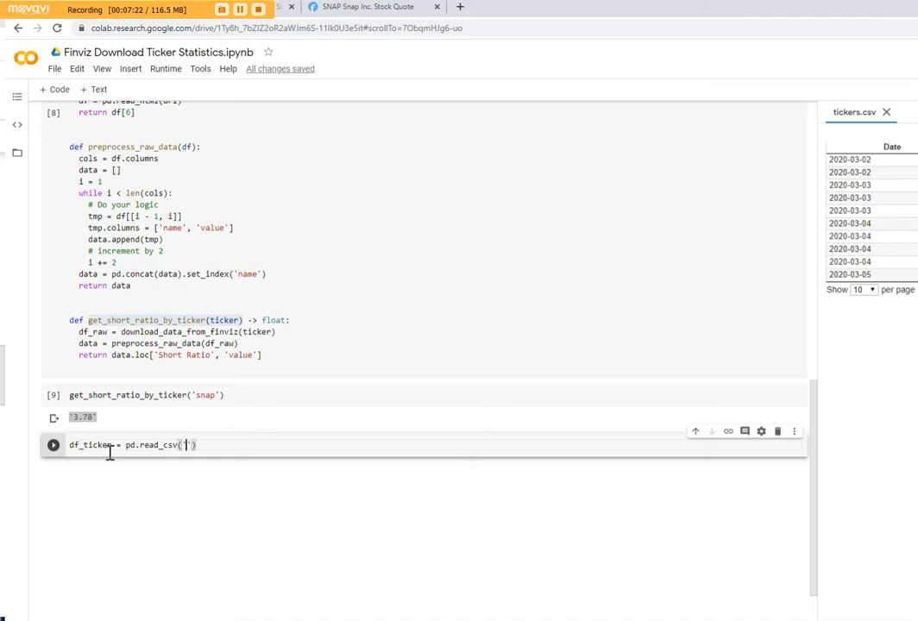
type("tickers.csv")
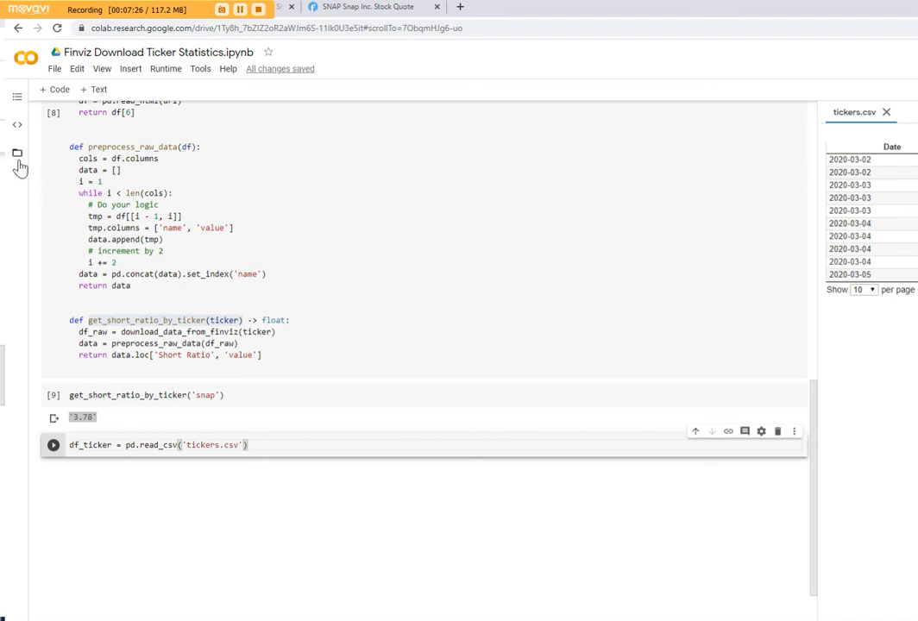
left_click(17, 154)
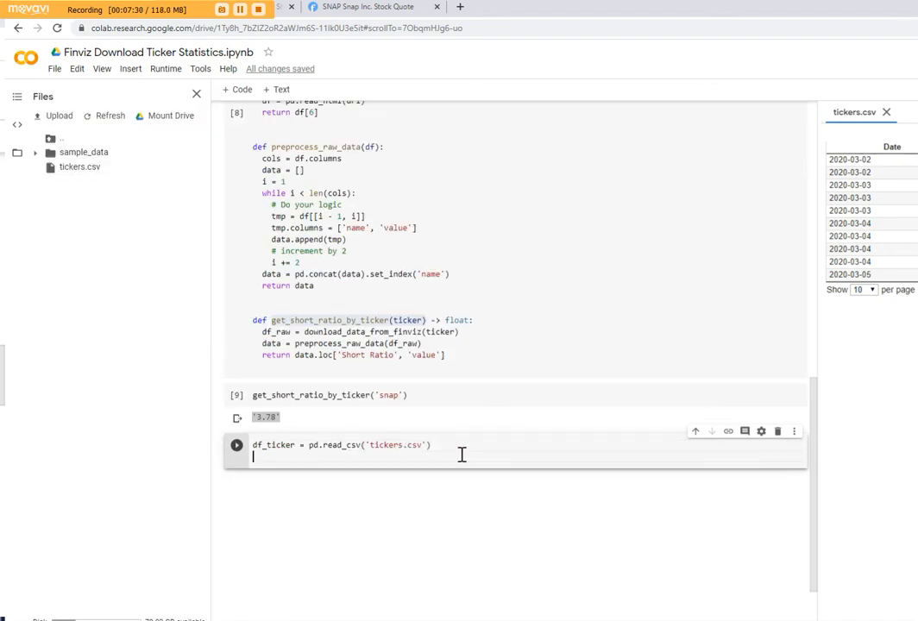
type("df_ticker")
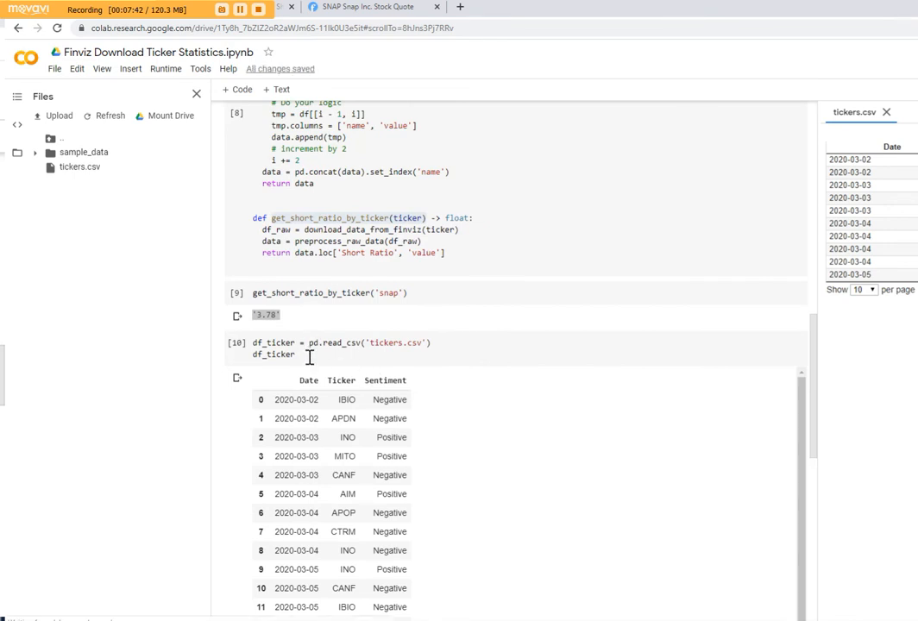
type(".head()")
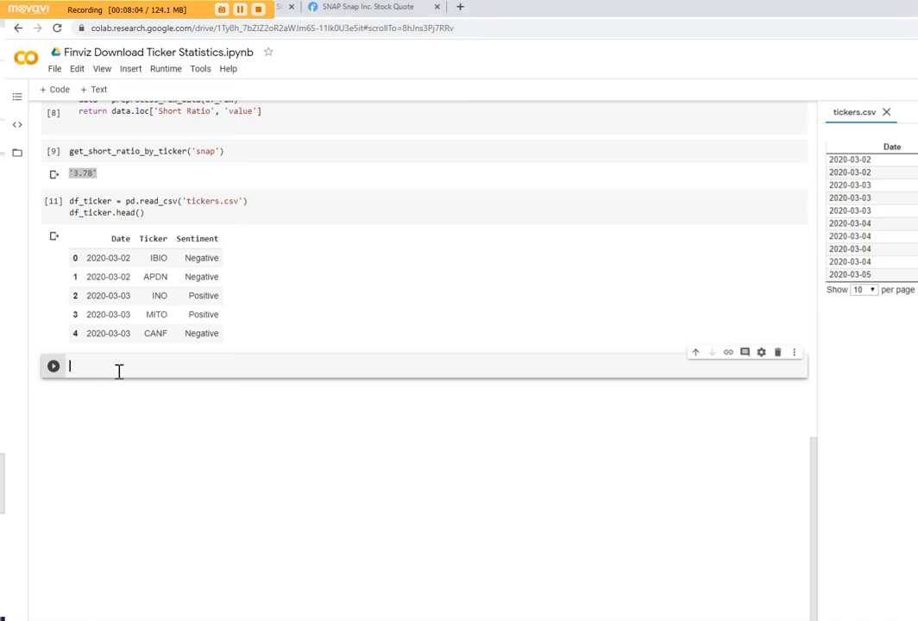
Step: Build tickers as lowercase unique symbols from df_ticker.Ticker, fixing the df name, and display it
type("tickers = [ticker.lower() for ticker in df.Ticker.unique()]")
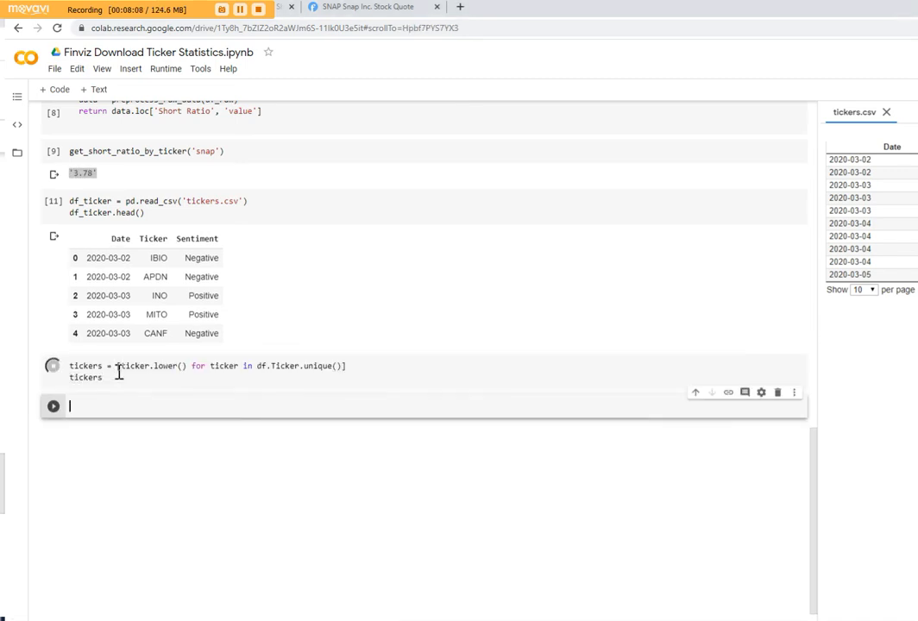
left_click(52, 366)
type("_ticker")
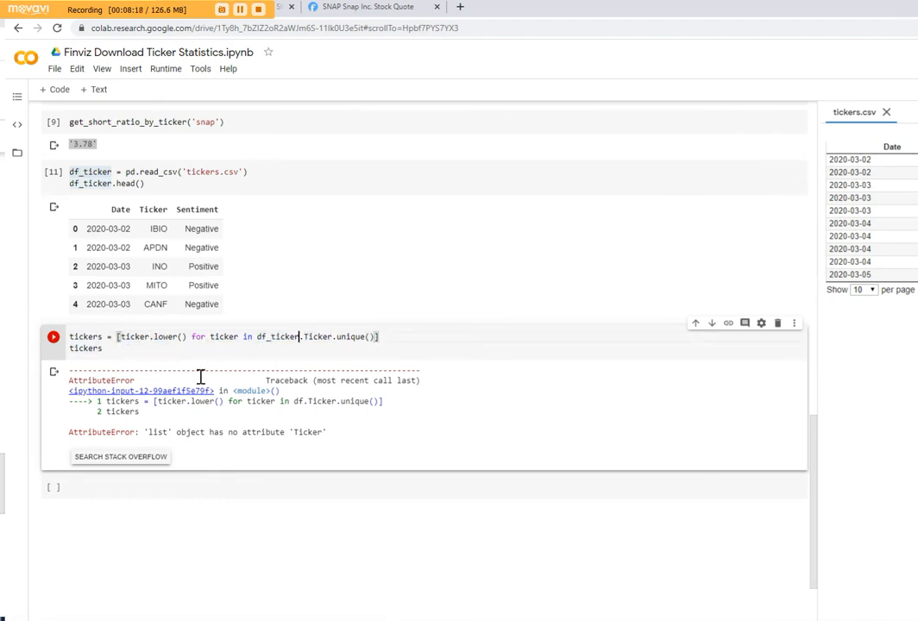
left_click(52, 336)
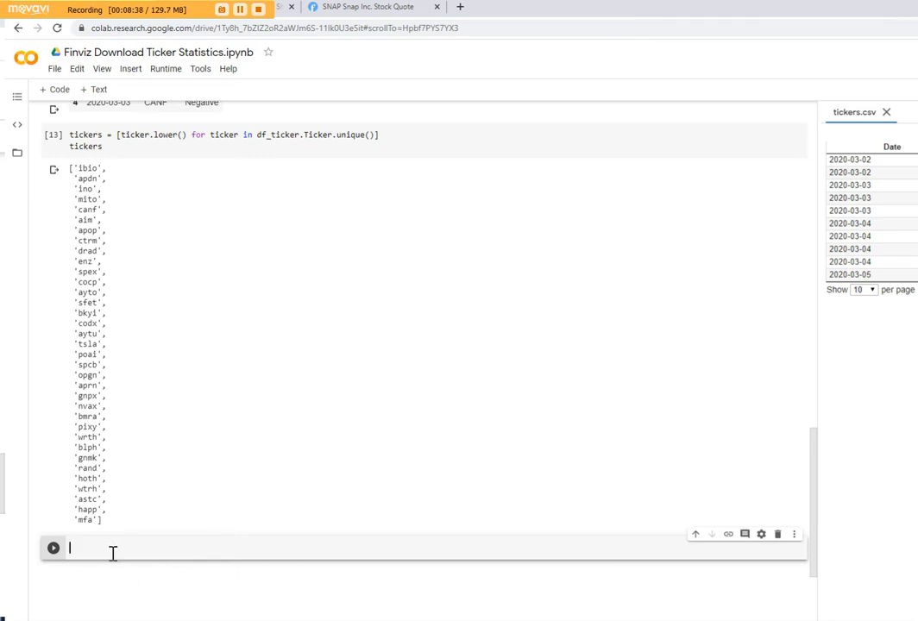
Step: Start a short_ratios dictionary and a loop over the tickers that prints each ticker
type("short_")
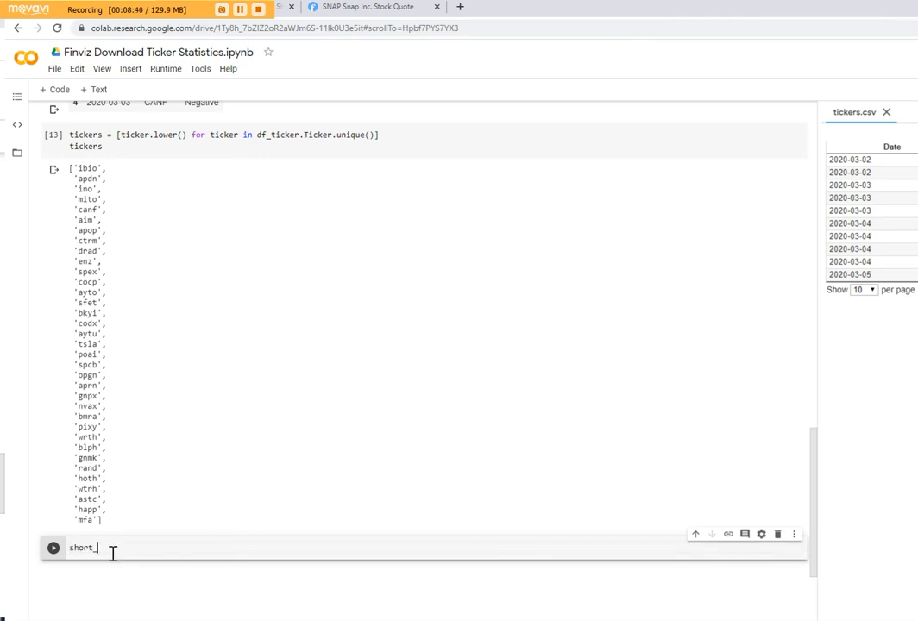
type("ratios = {")
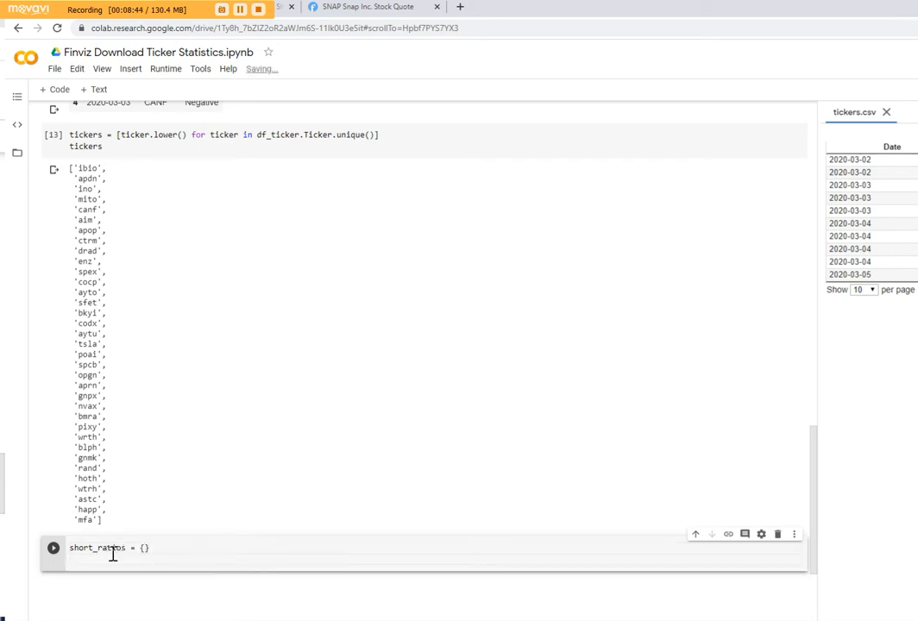
type("f")
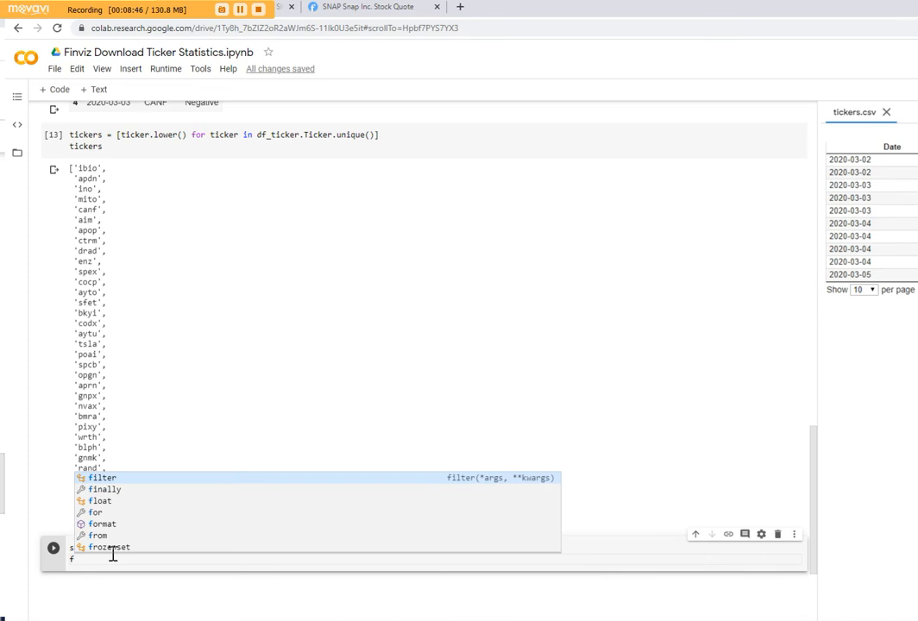
type("for ticker in tickers:")
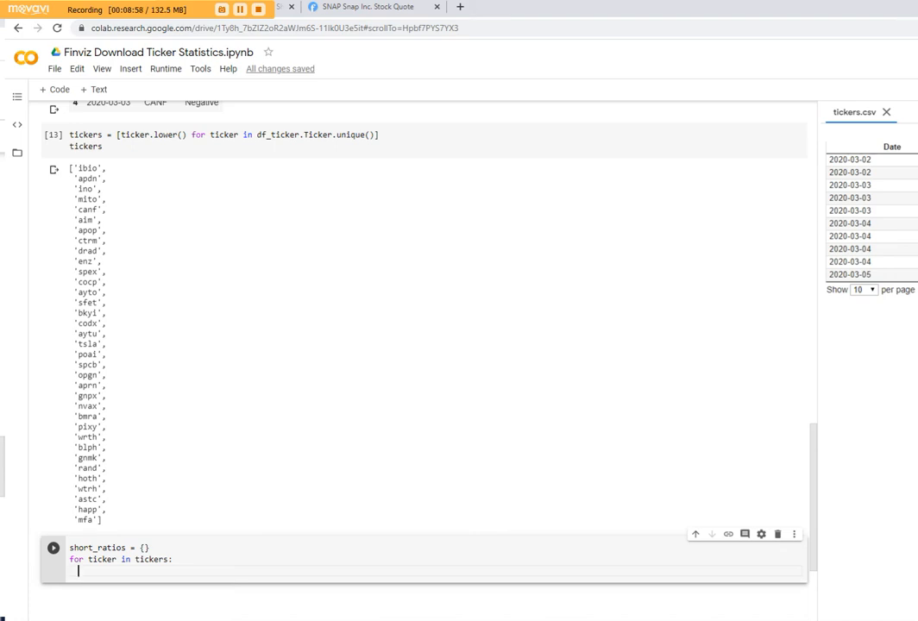
mouse_move(44, 484)
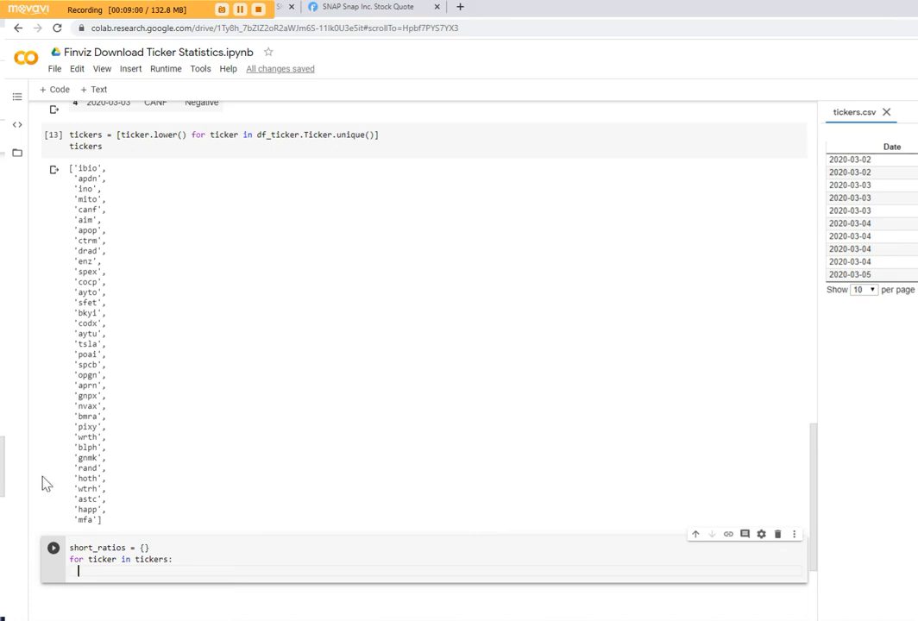
type("print()")
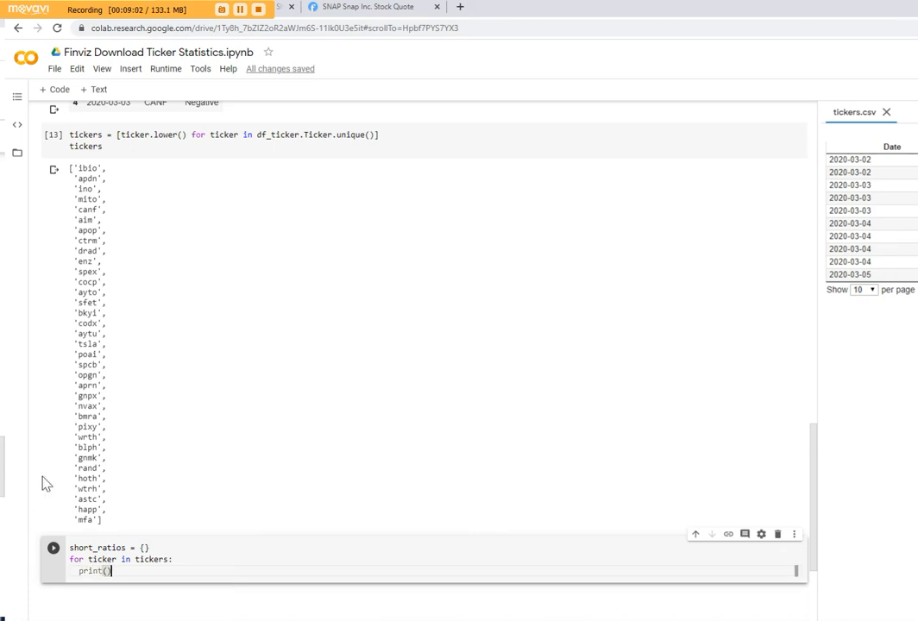
type("ticker")
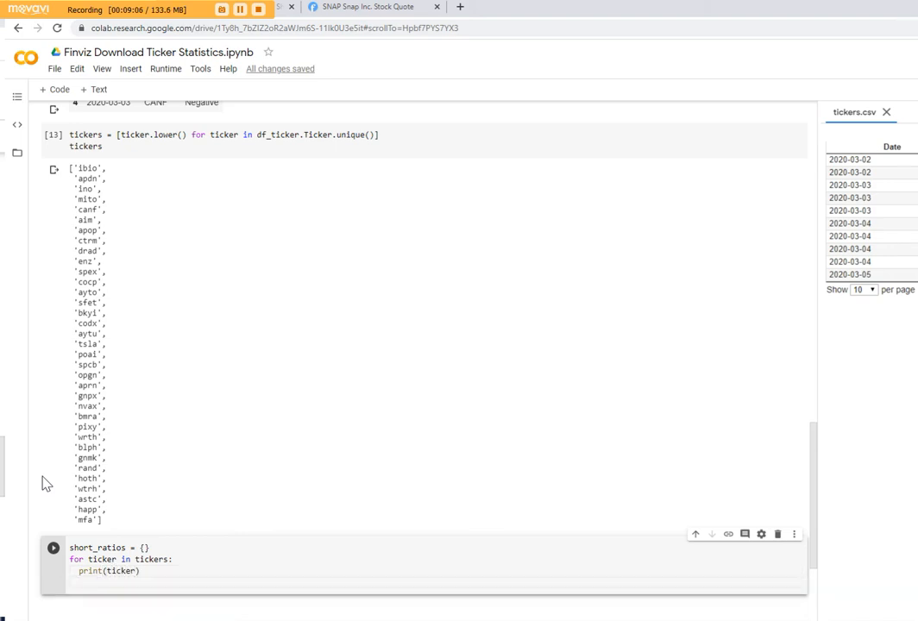
Step: Store get_short_ratio_by_ticker(ticker) into short_ratios[ticker], reusing the SNAP call without the hardcoded argument
type("short_ratios")
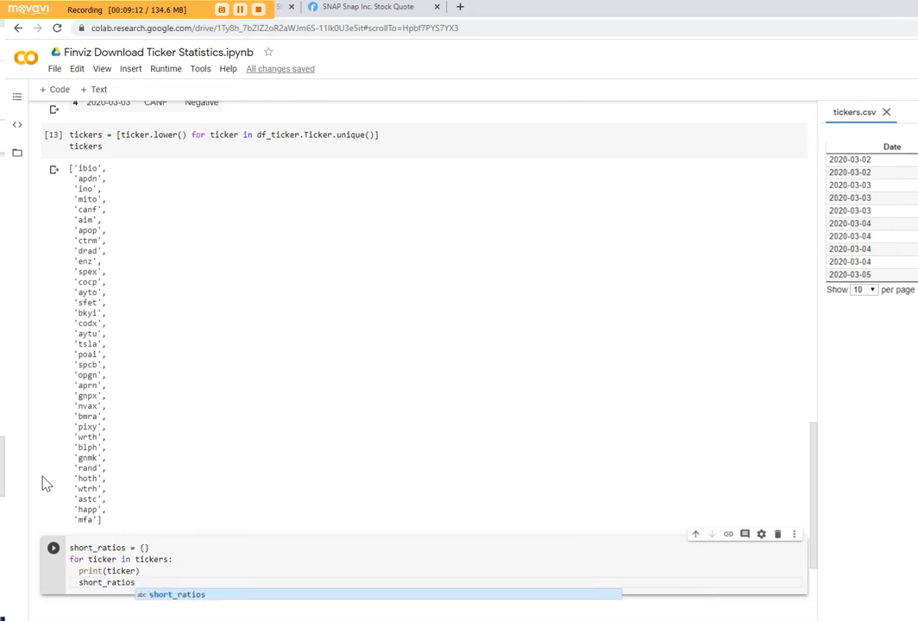
type("[ticker]")
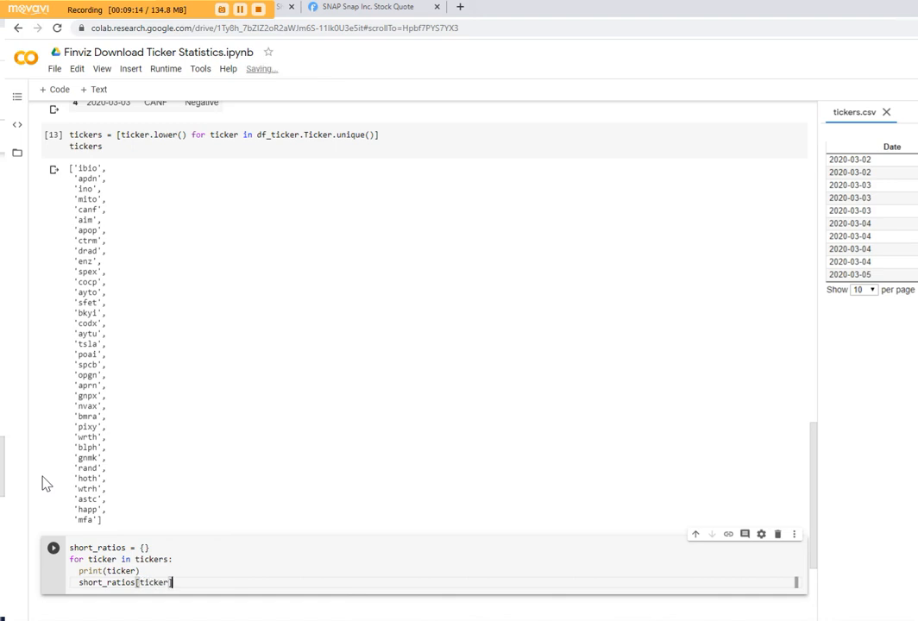
type("=")
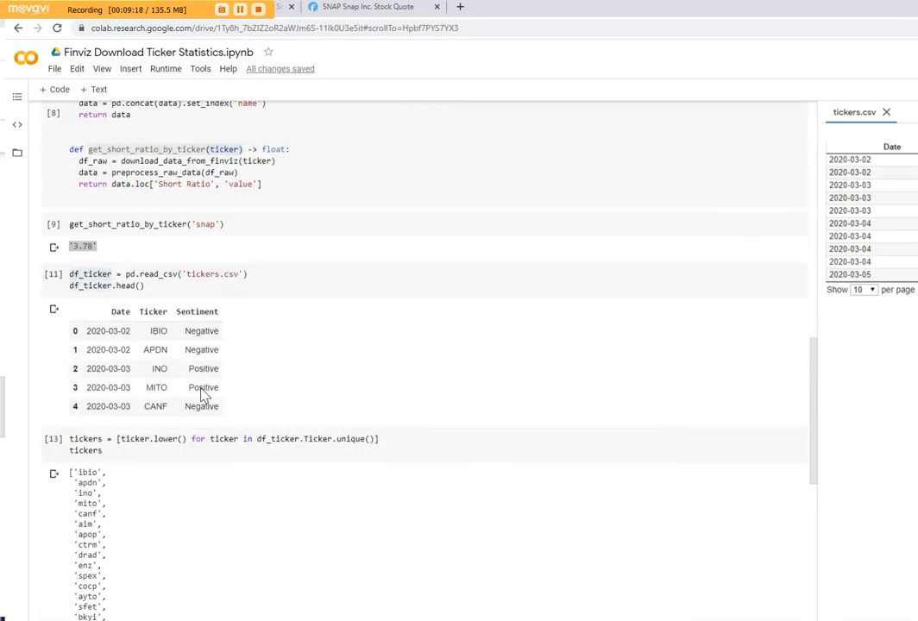
left_click(146, 224)
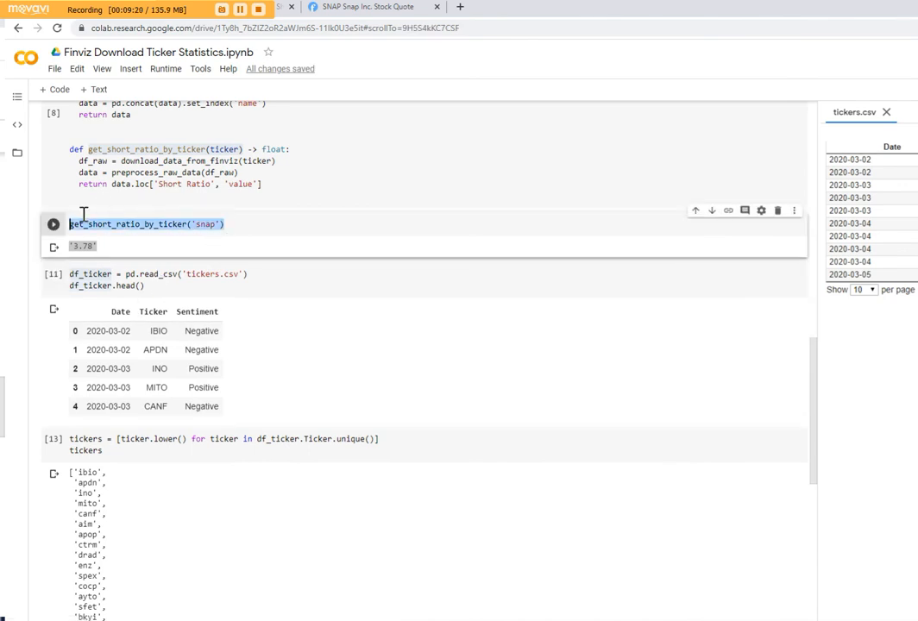
scroll("down", 3)
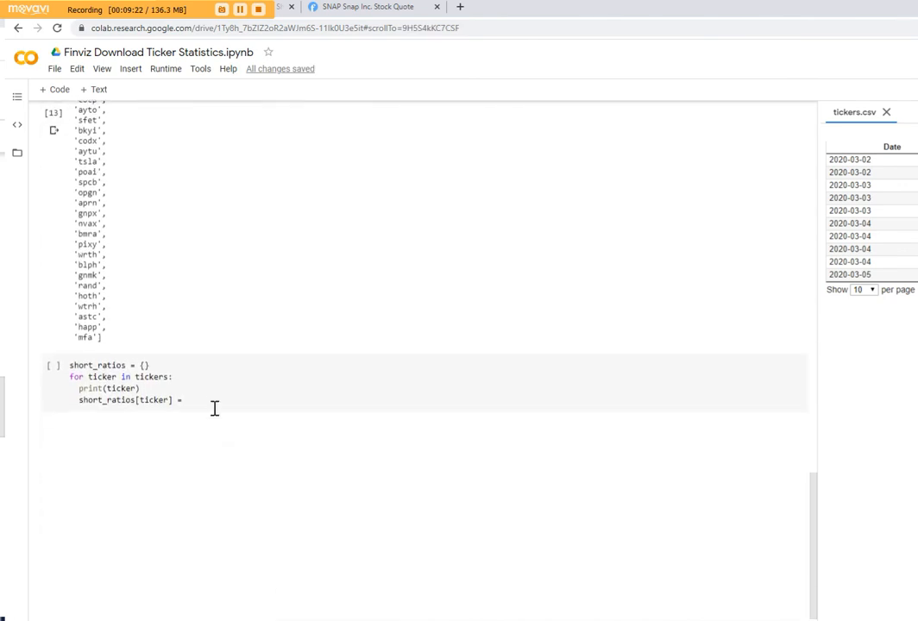
type("get_short_ratio_by_ticker('snap')")
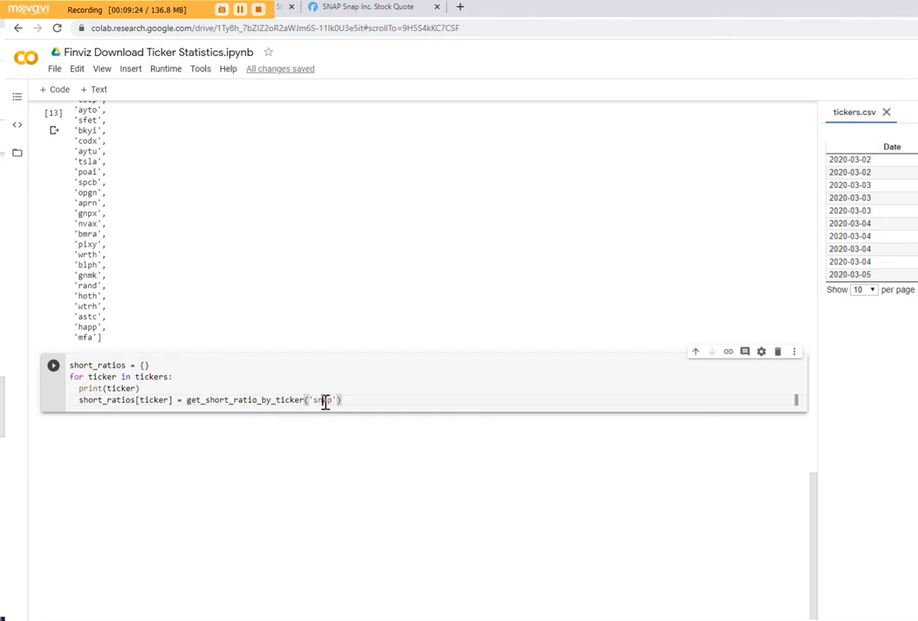
key("Backspace")
type("ticker")
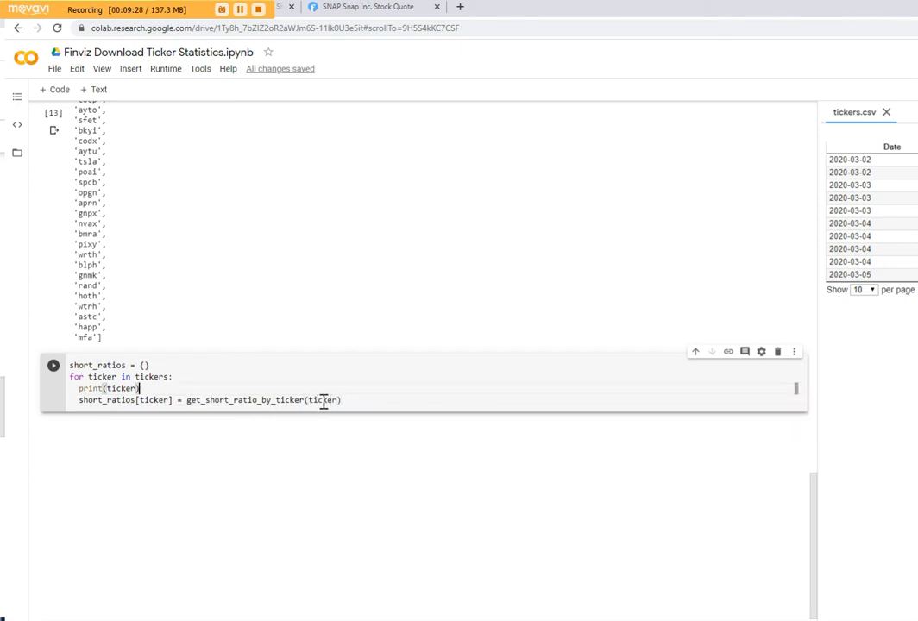
Step: Wrap the fetch in try/except printing f'Ticker: {ticker} not available', and run the loop
type("try:")
type("e")
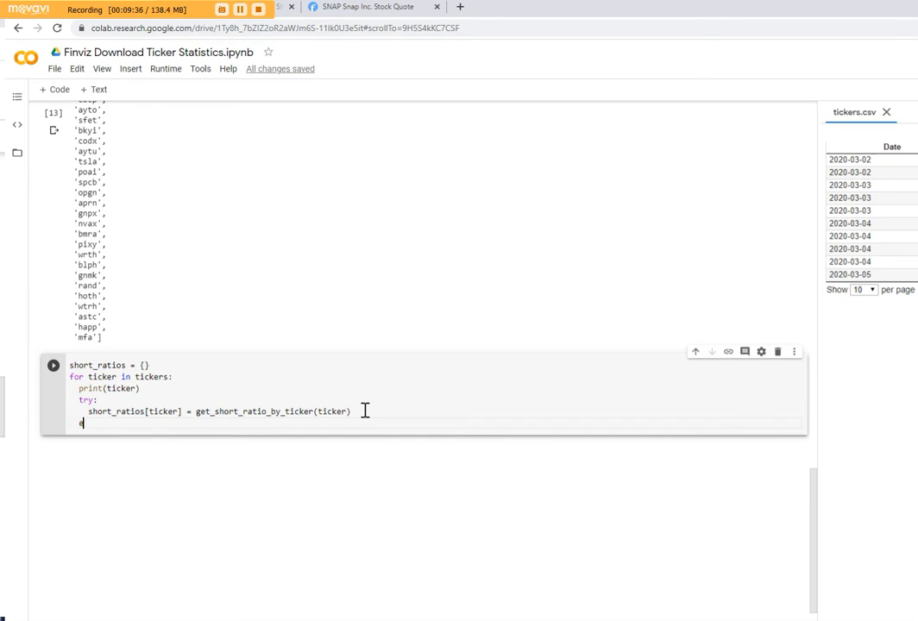
type("xcept:")
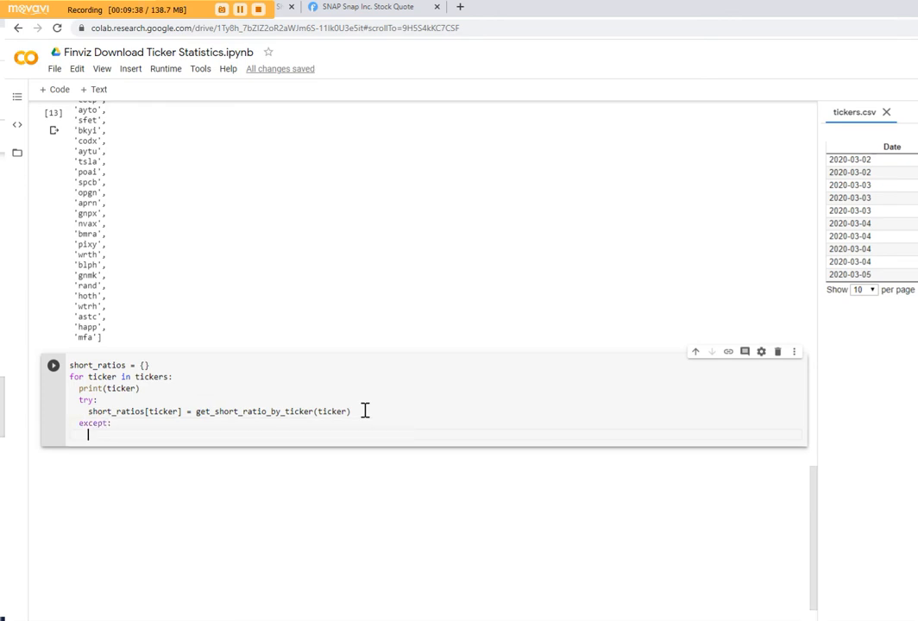
type("pr")
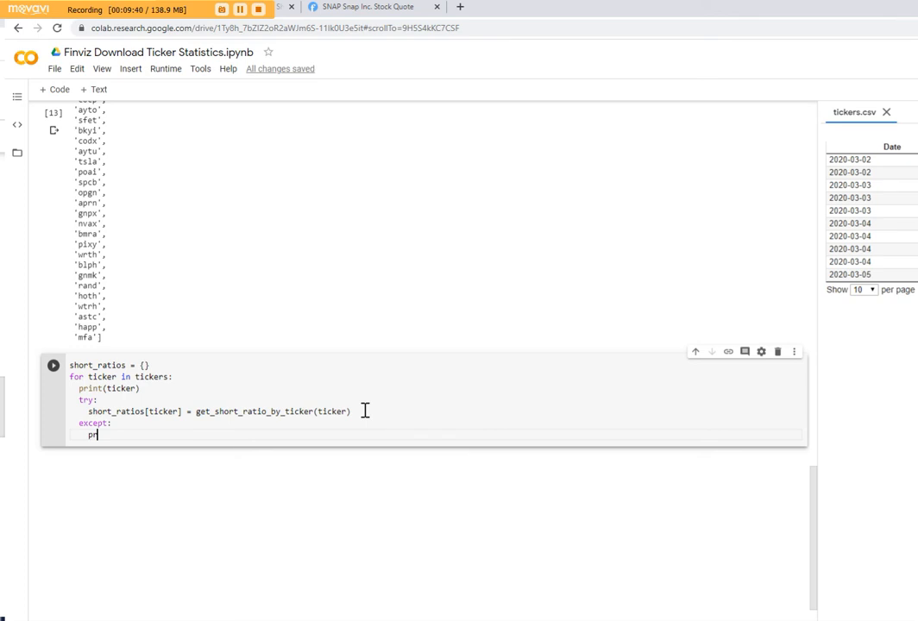
type("int()")
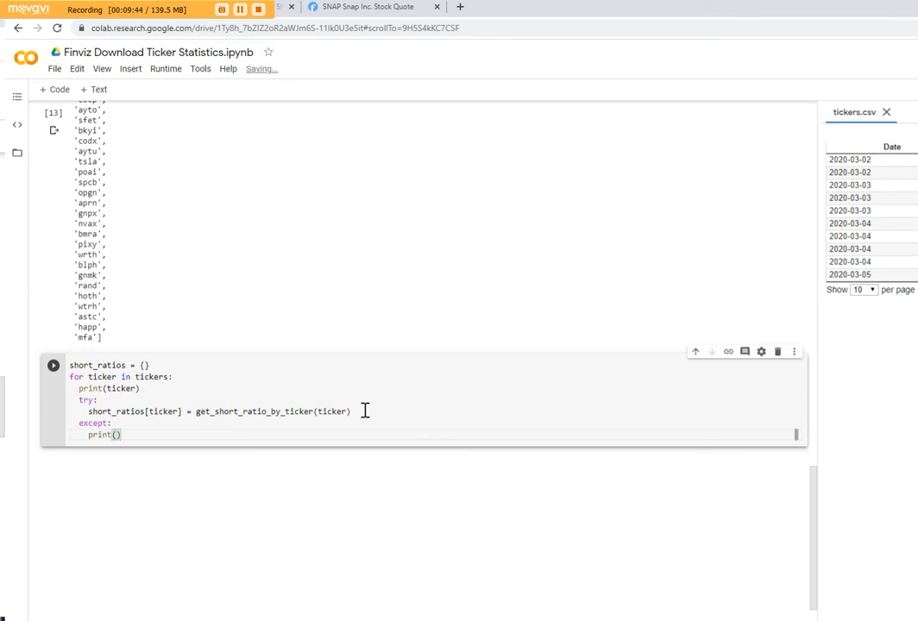
type("'")
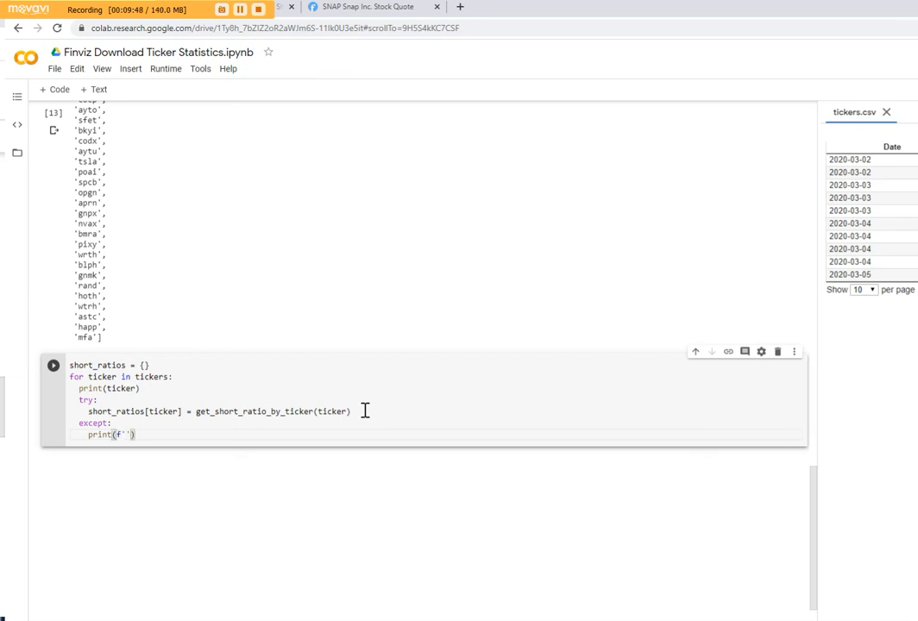
type("Ticker: {t")
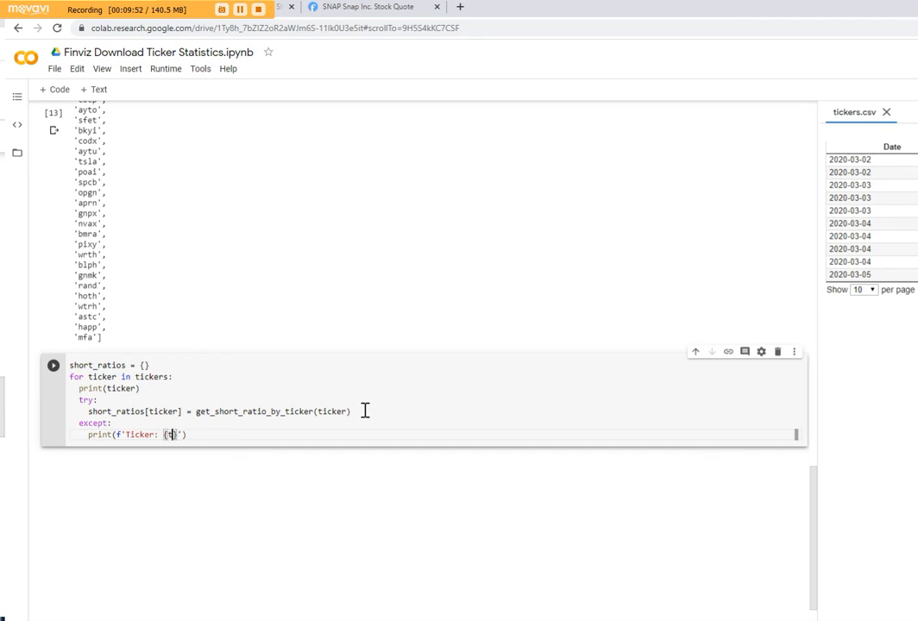
type("{ticker} not")
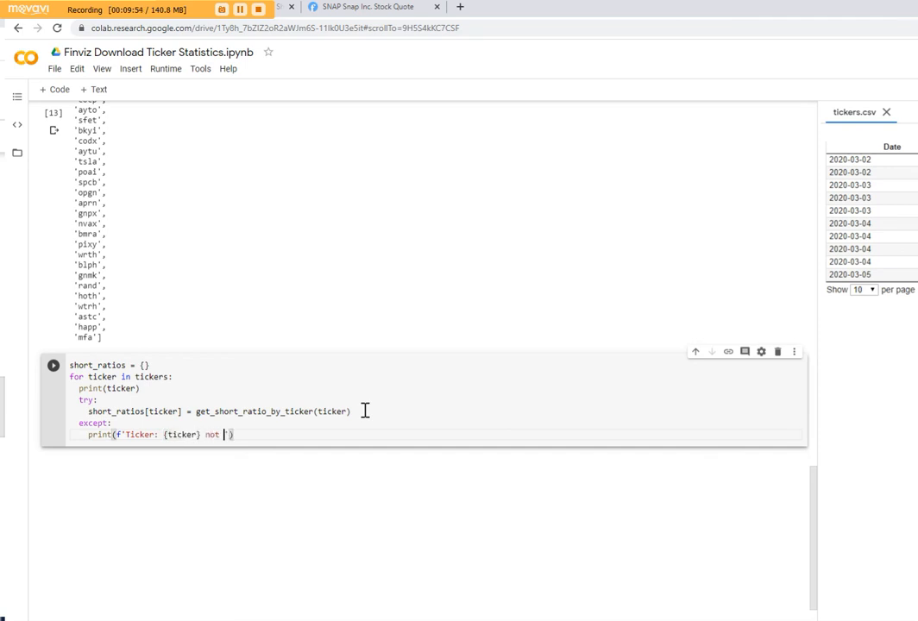
type("available'")
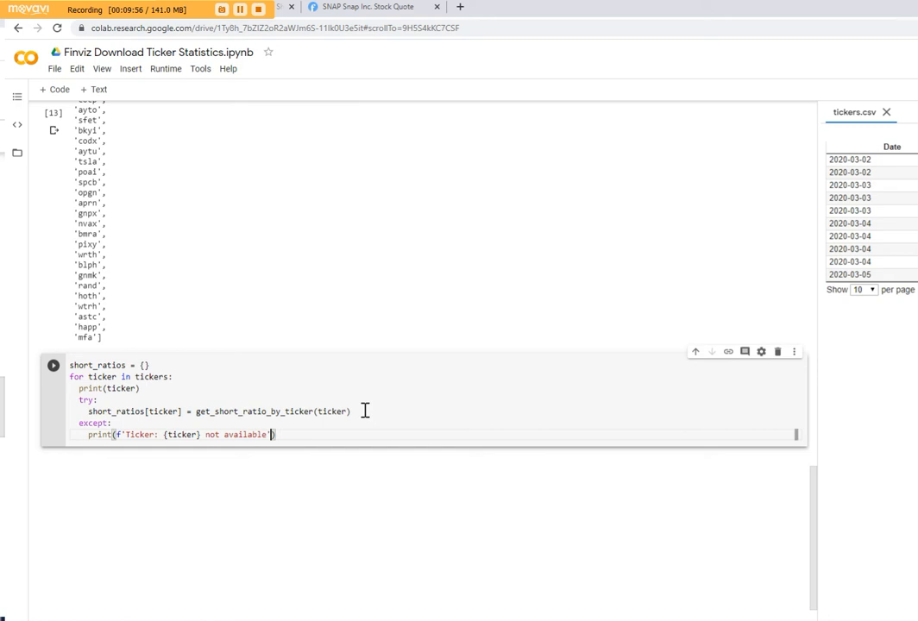
left_click(51, 366)
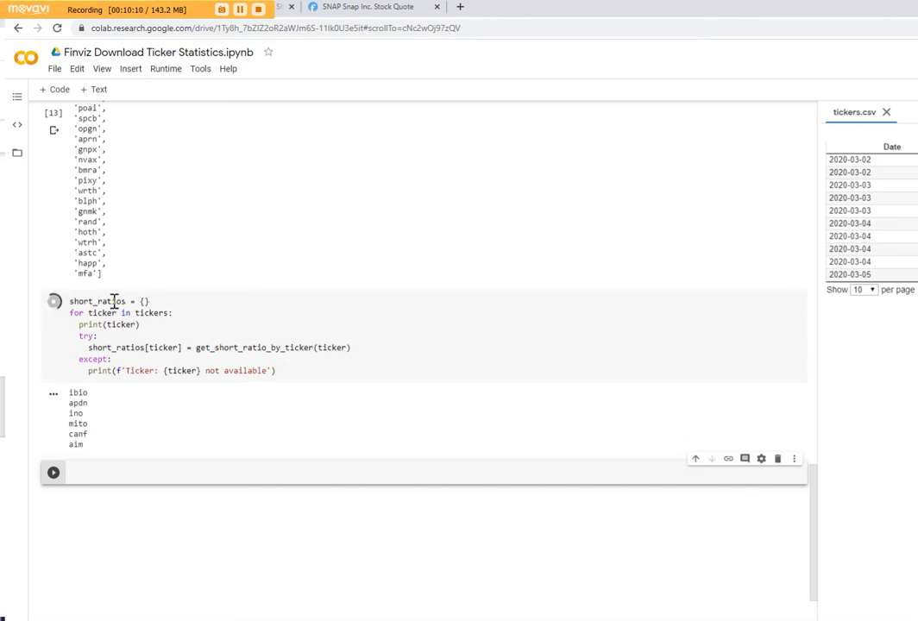
Step: Run the loop cell; spex, ayto and wrth are reported as not available
left_click(52, 301)
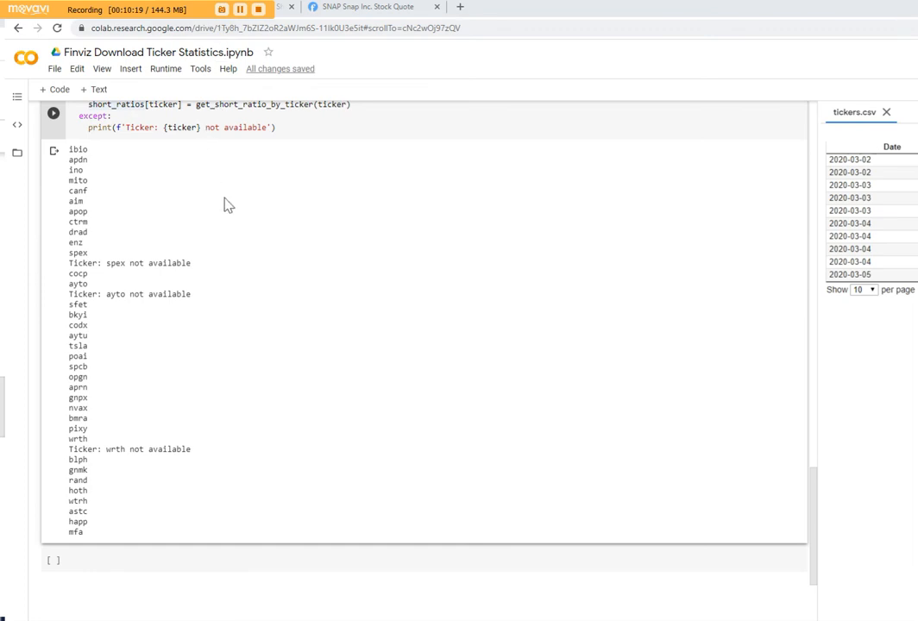
mouse_move(263, 253)
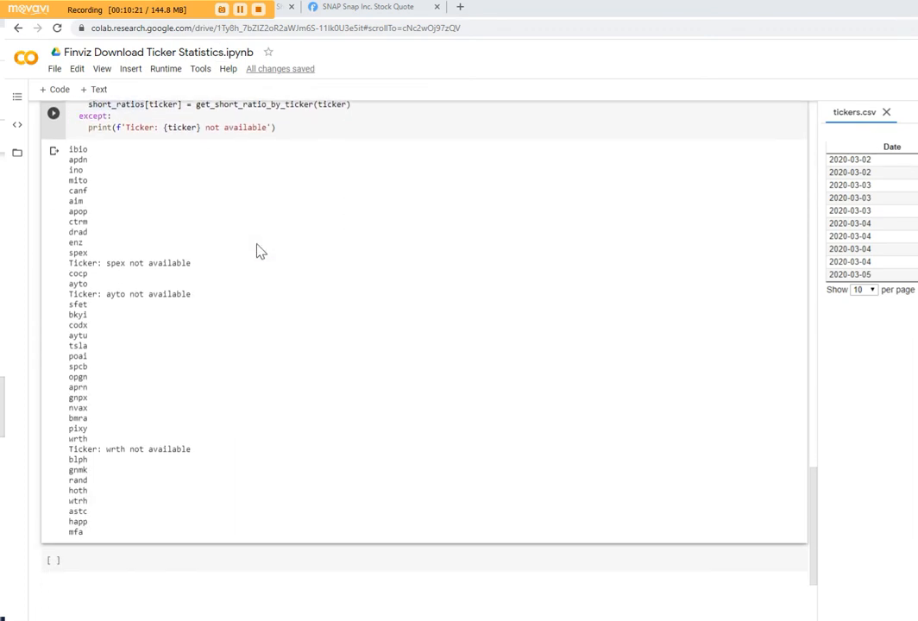
mouse_move(97, 174)
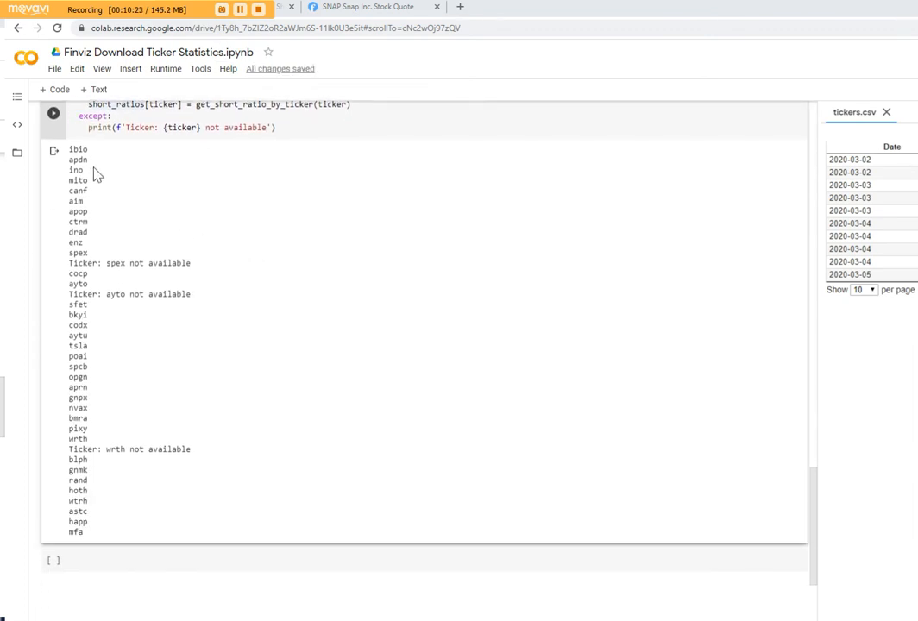
mouse_move(146, 447)
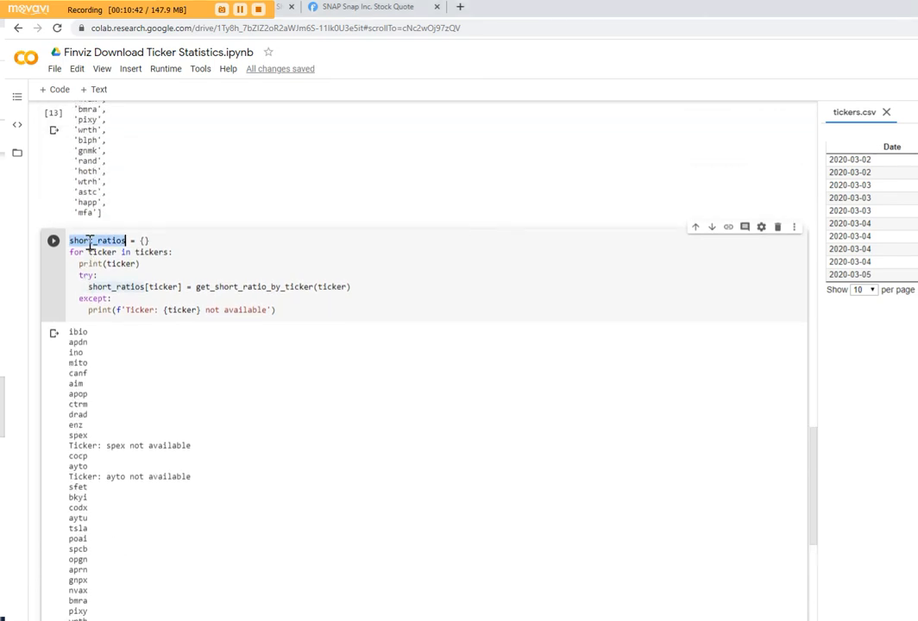
Step: Scroll down to the new cell showing the short_ratios dictionary output
scroll("down", 3)
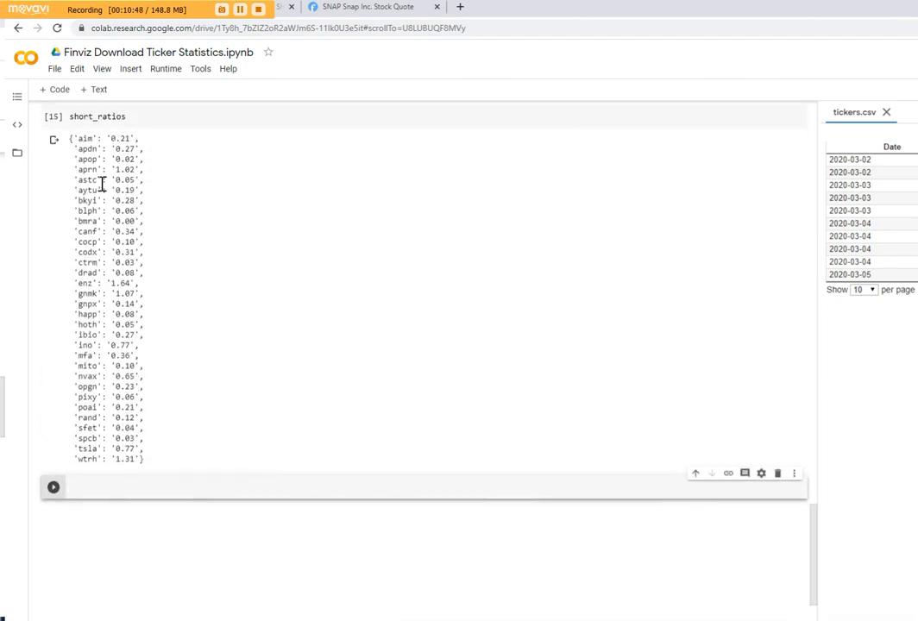
mouse_move(128, 369)
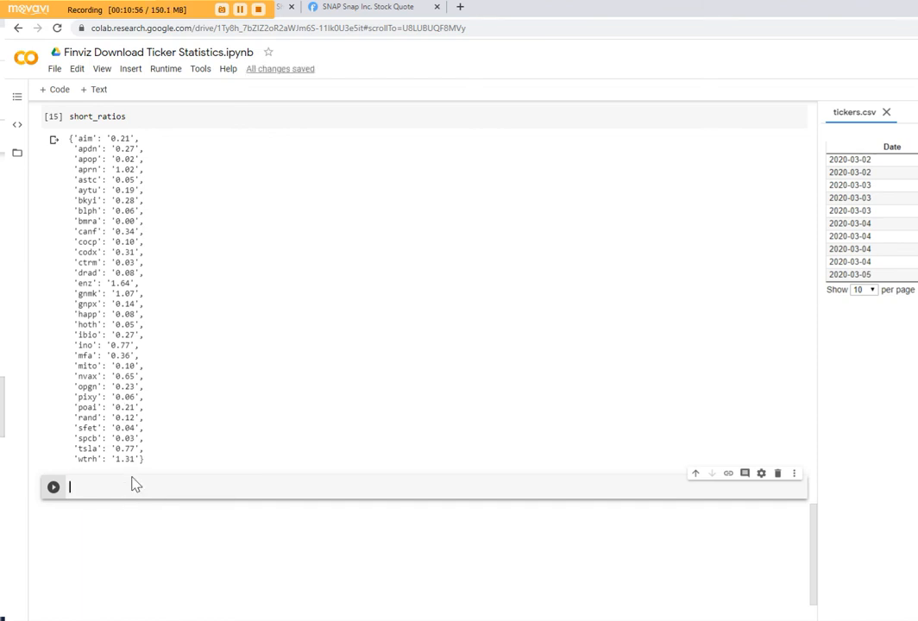
Step: Build pd.DataFrame(short_ratios, index=['Short Ratio']).T.sort_value(by='Short Ratio') and run it, hitting an AttributeError
type("pd")
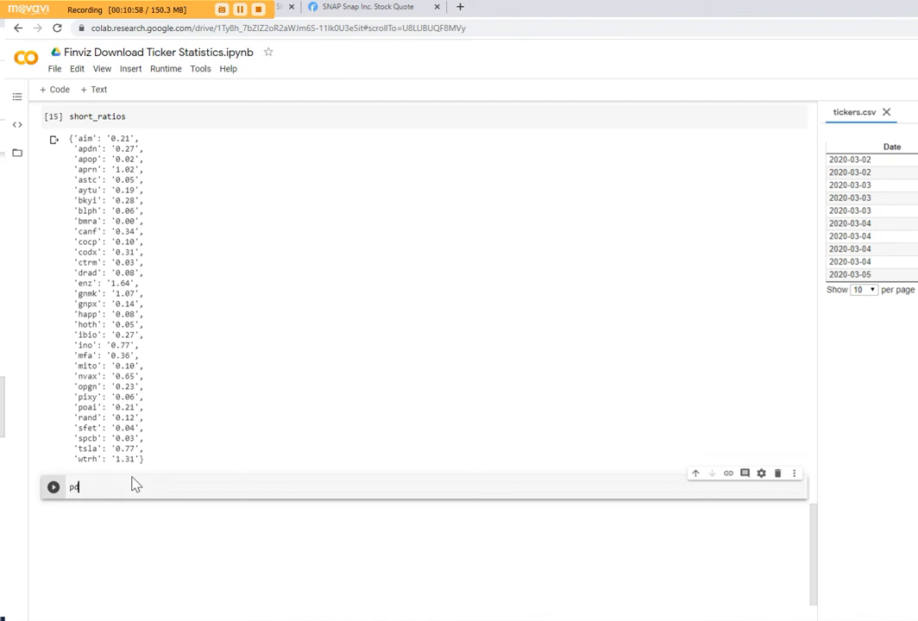
type("d.D")
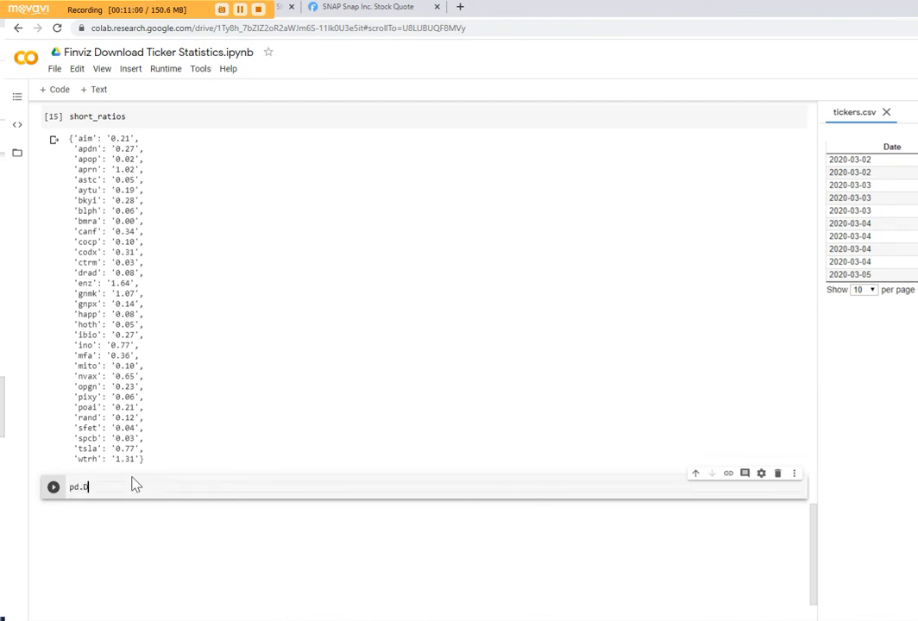
type("ataFrame(short_ratios, index=['Short Ratio")
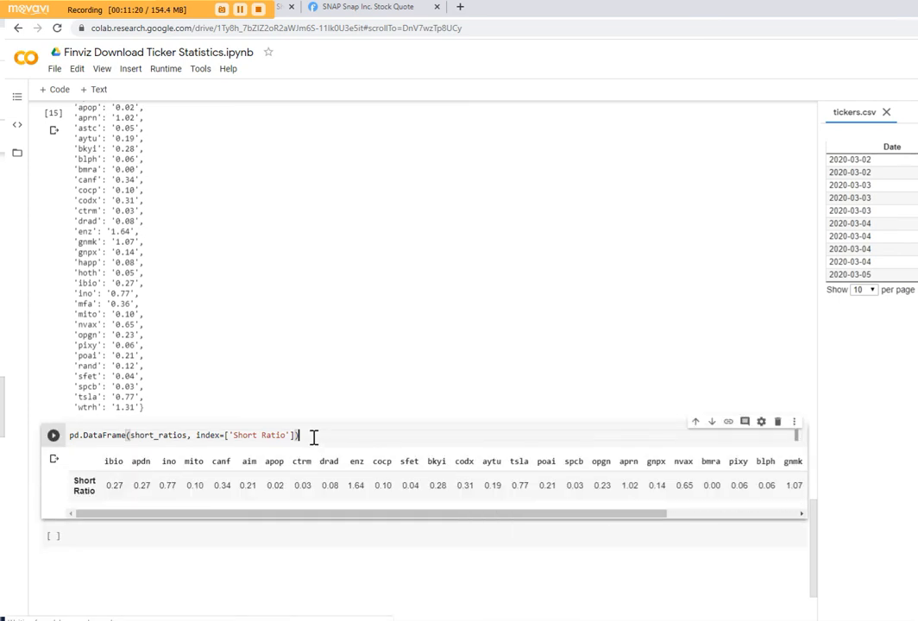
type(".T.s")
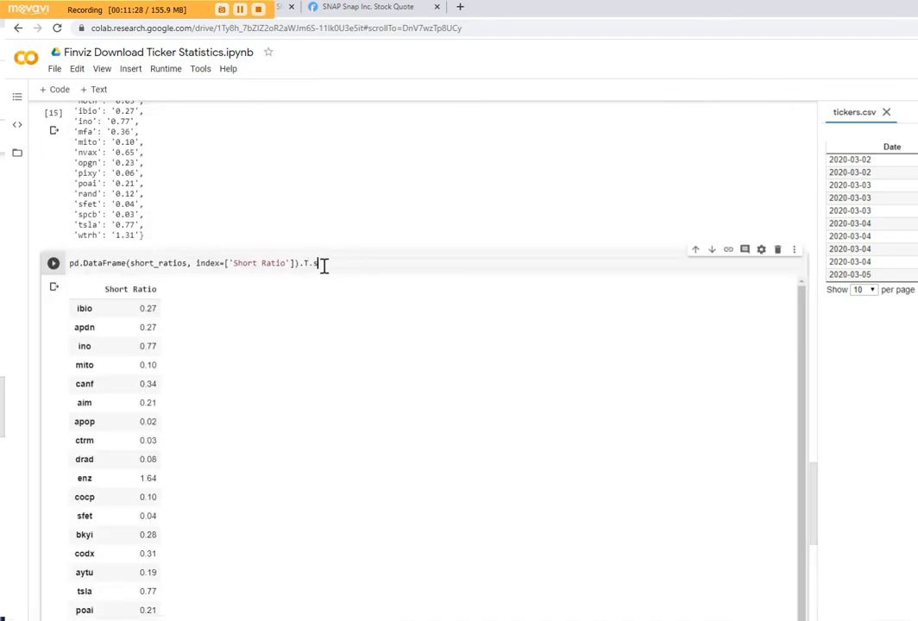
type("ort_value")
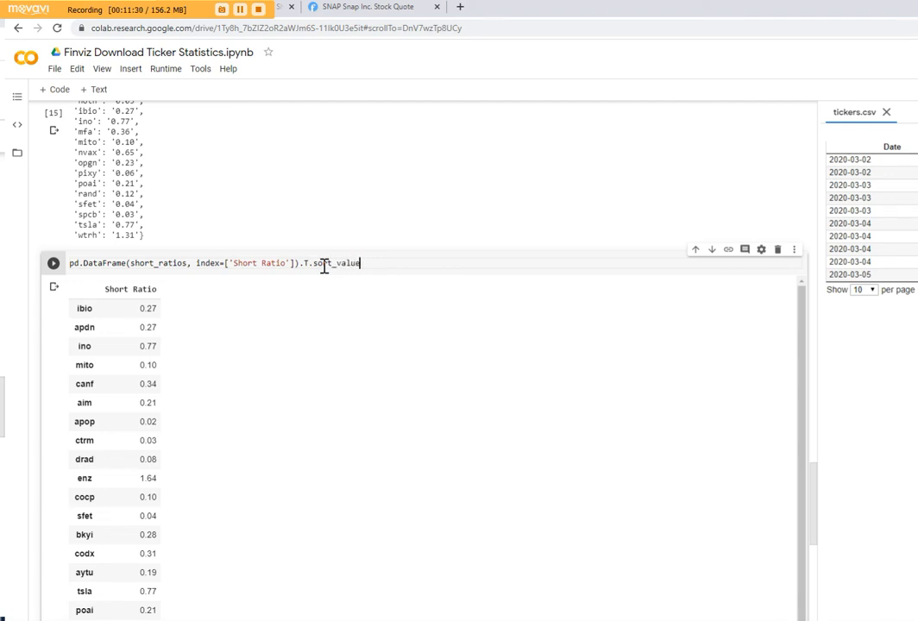
type("(by='Short Ratio")
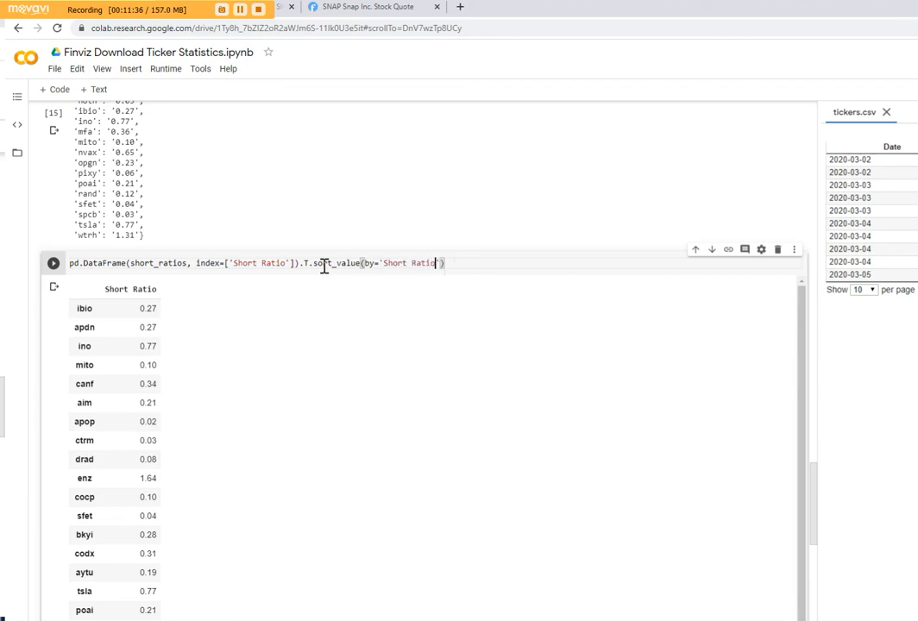
left_click(52, 263)
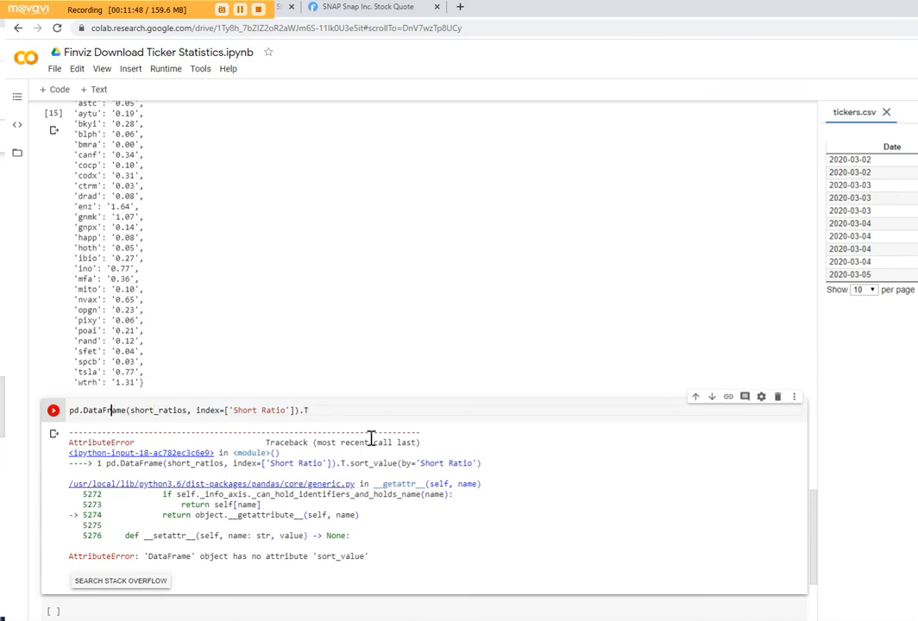
Step: Assign the transposed DataFrame to data, sort it by Short Ratio descending with sort_values, and display it with enz on top
type("data =")
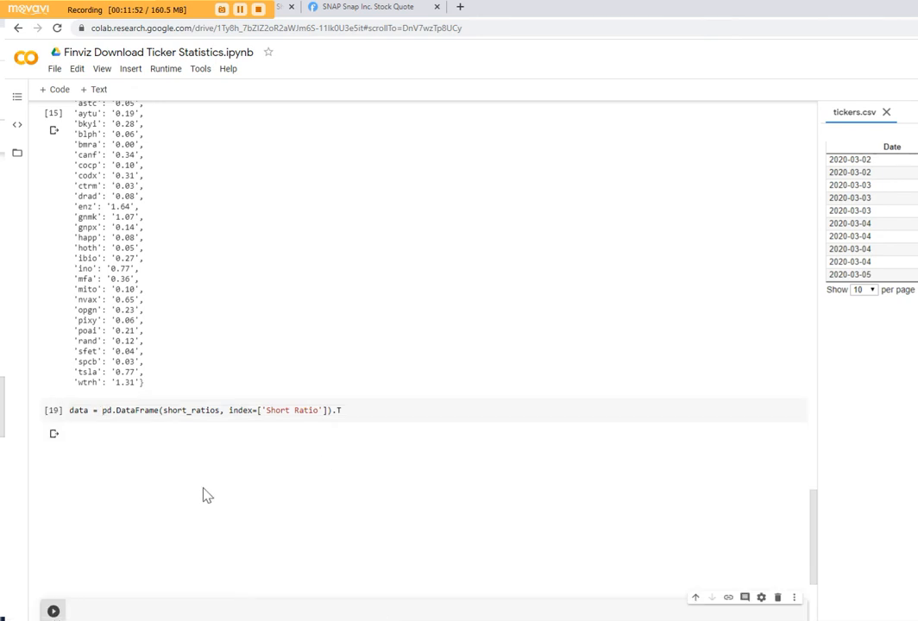
type("data")
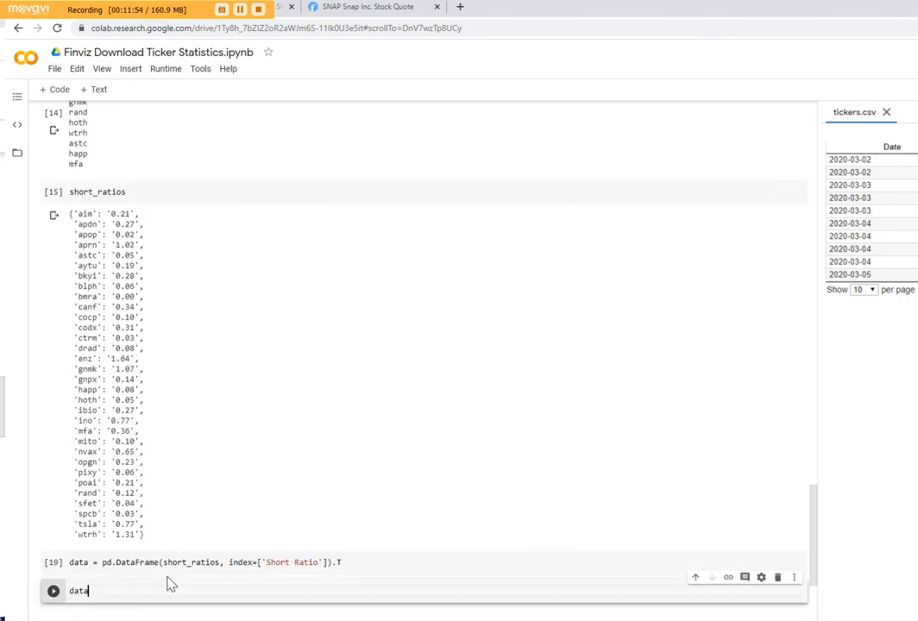
type("= data.sort_values(by='Short Ratio")
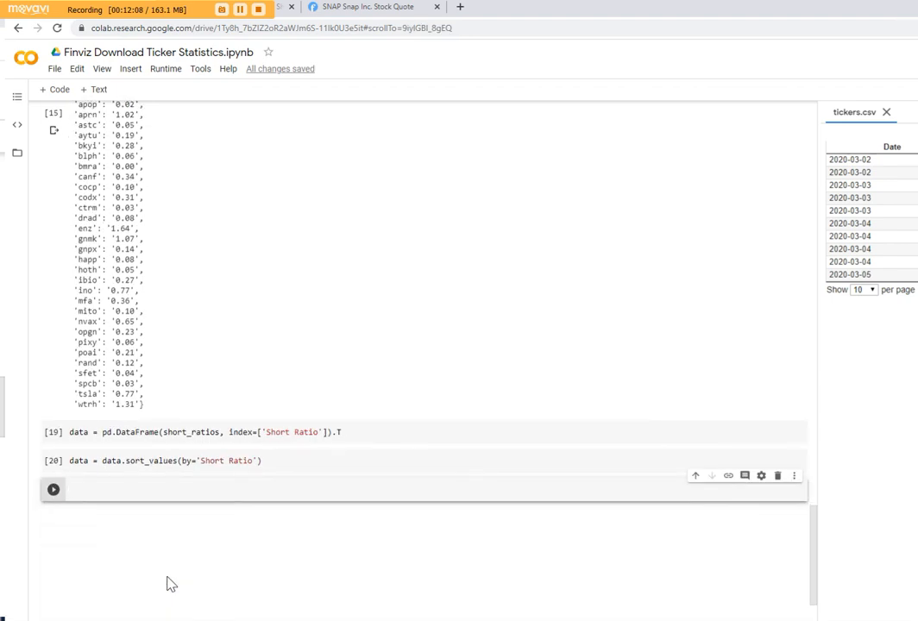
type("data")
left_click(423, 461)
type(", ascending=T")
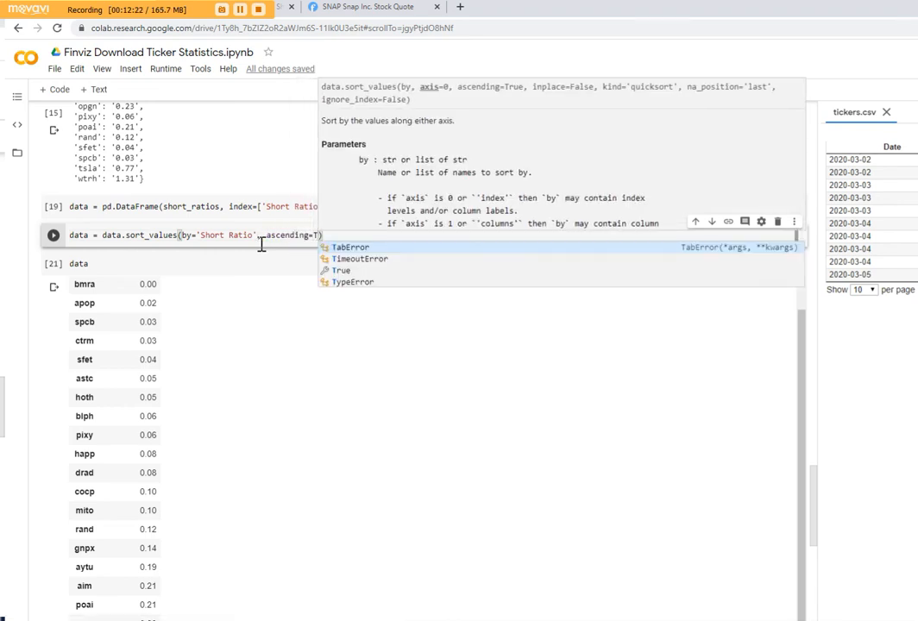
type("rue")
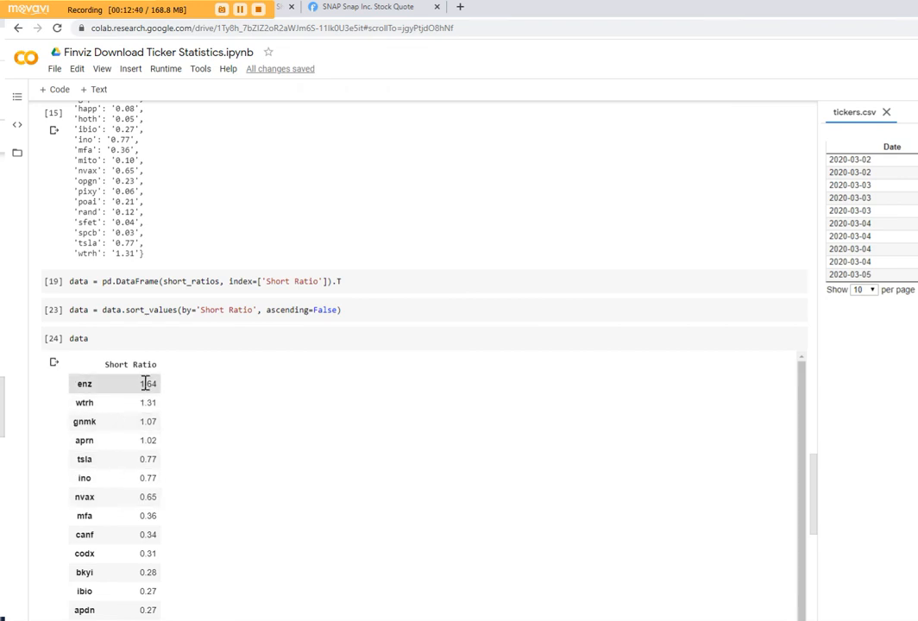
scroll("down", 3)
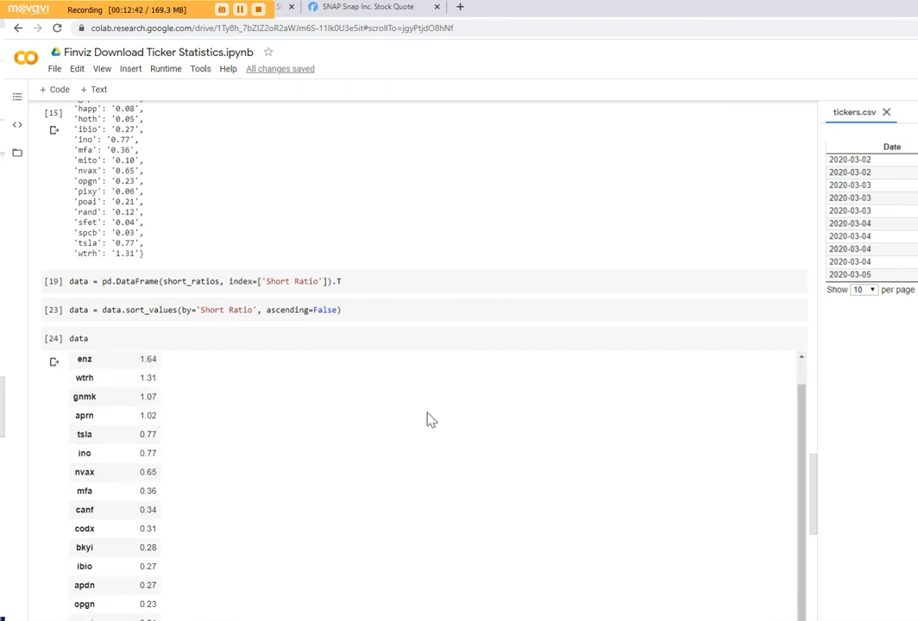
scroll("down", 3)
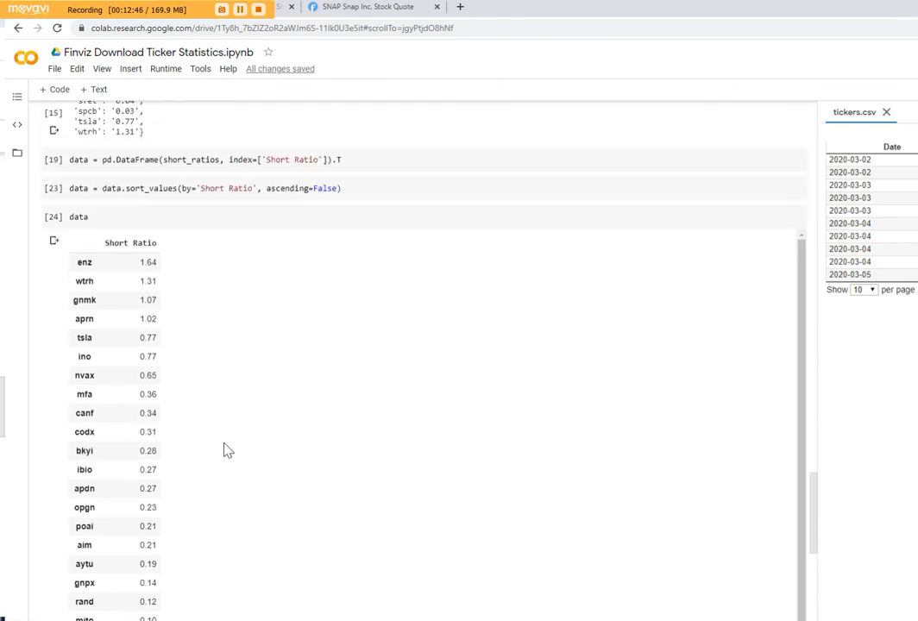
mouse_move(223, 442)
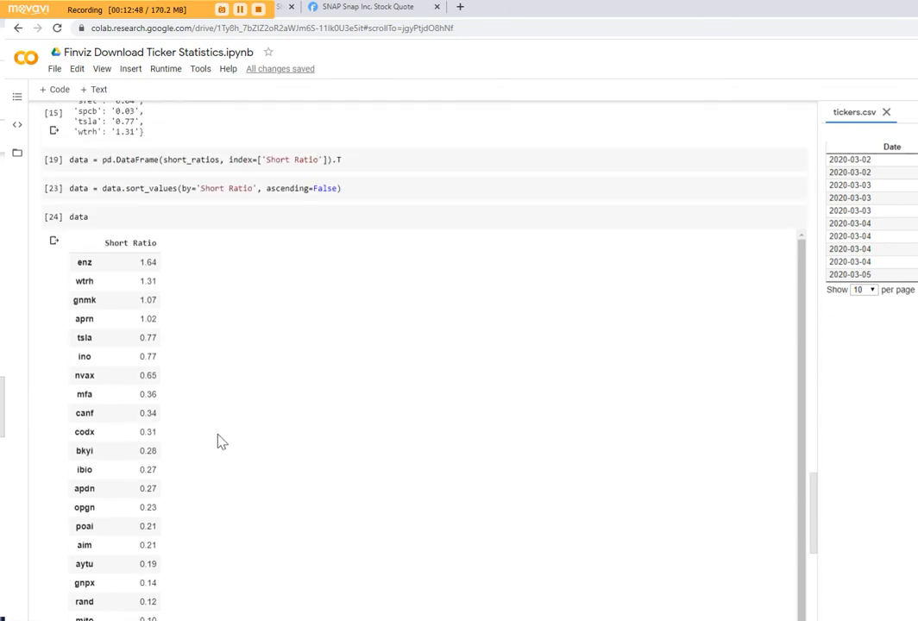